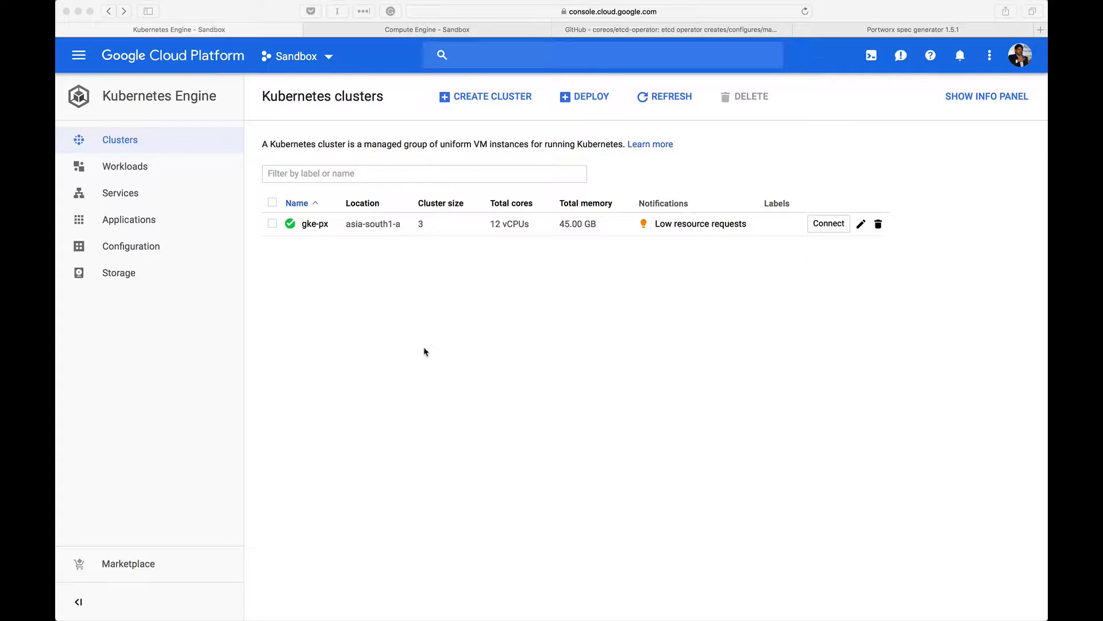
mouse_move(460, 319)
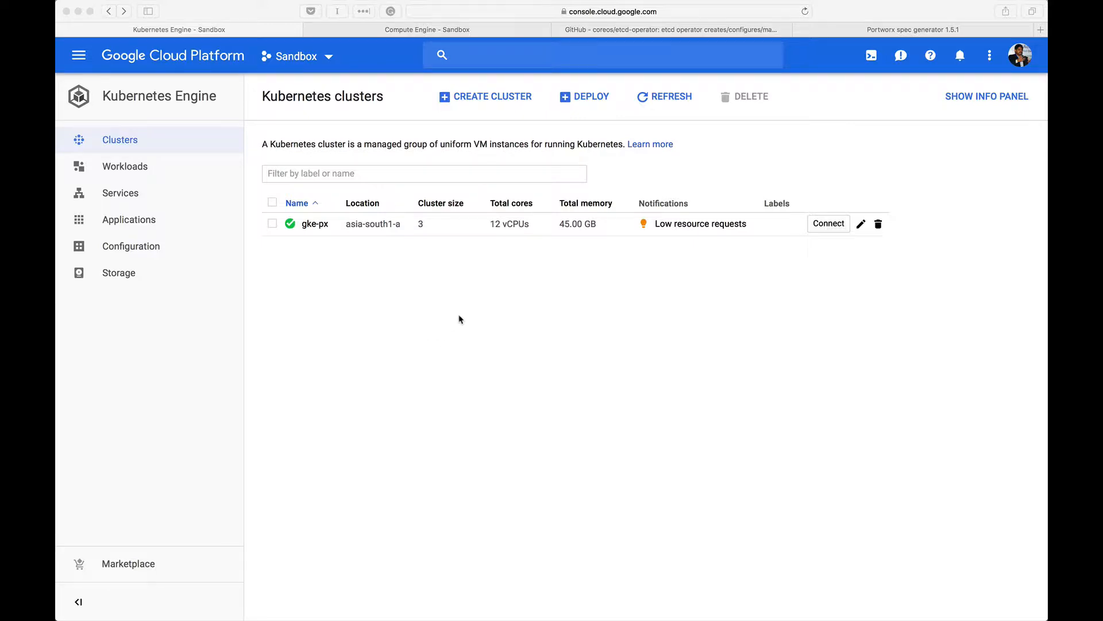
- Review the three-node gke-px cluster, glance at the etcd-operator repository, and come back
click(675, 29)
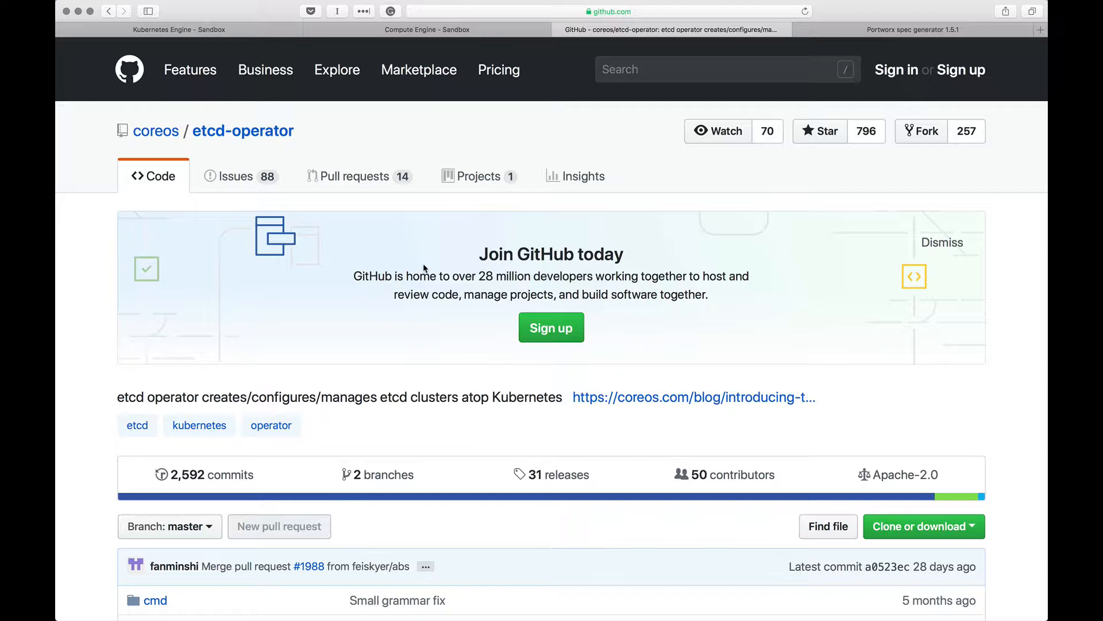
click(176, 30)
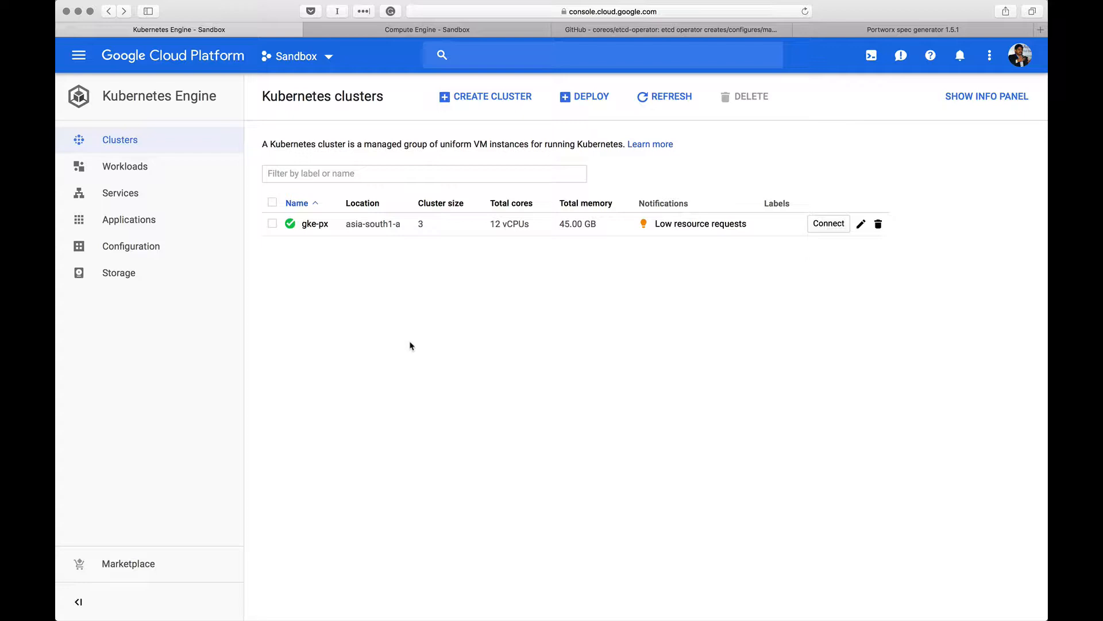
mouse_move(357, 244)
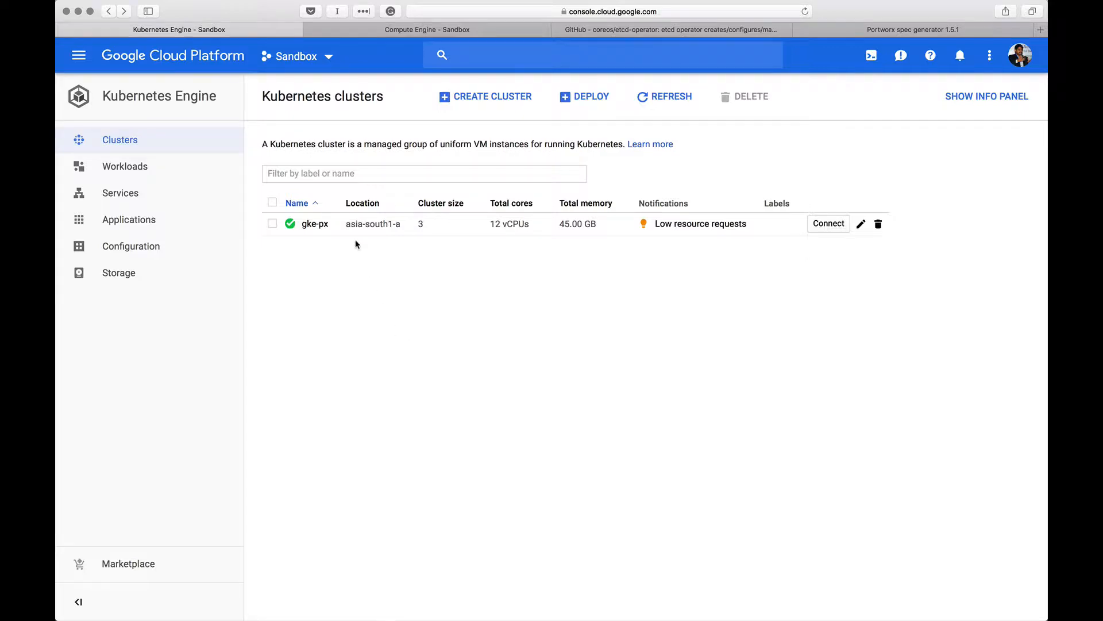
mouse_move(394, 333)
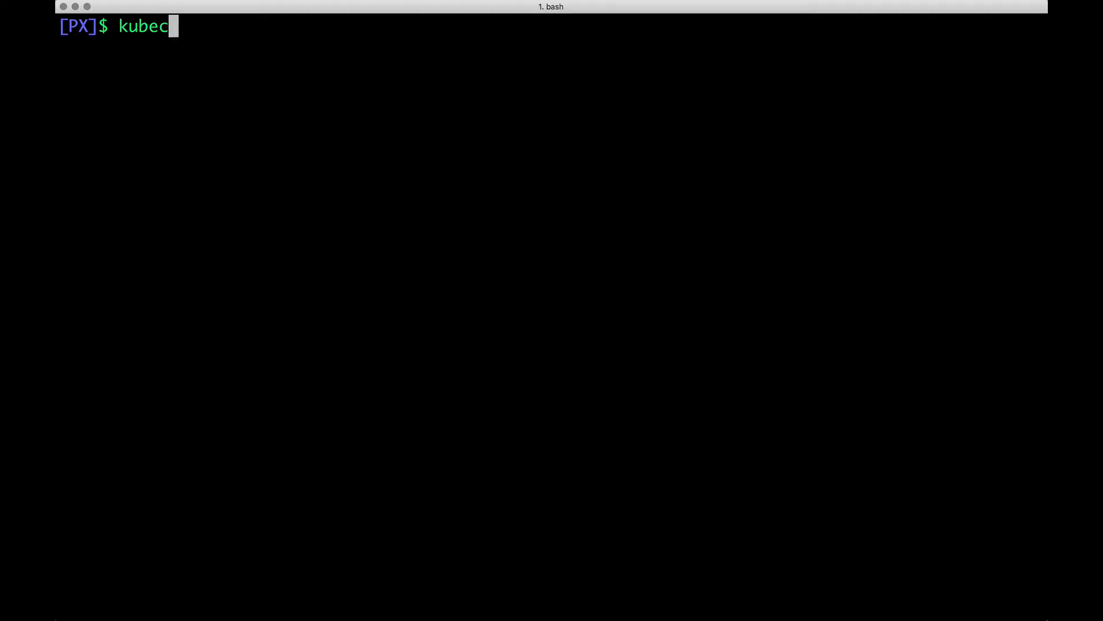
- Run kubectl get nodes to confirm all three gke-px nodes are Ready on v1.9.7-gke.6
text(tl get nodes)
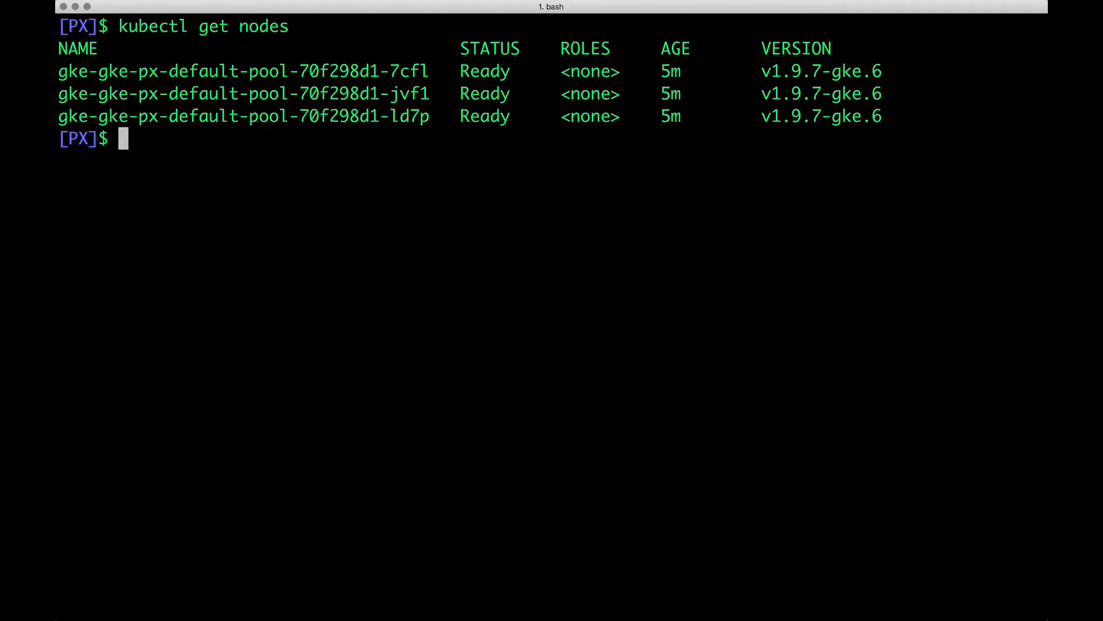
mouse_move(773, 93)
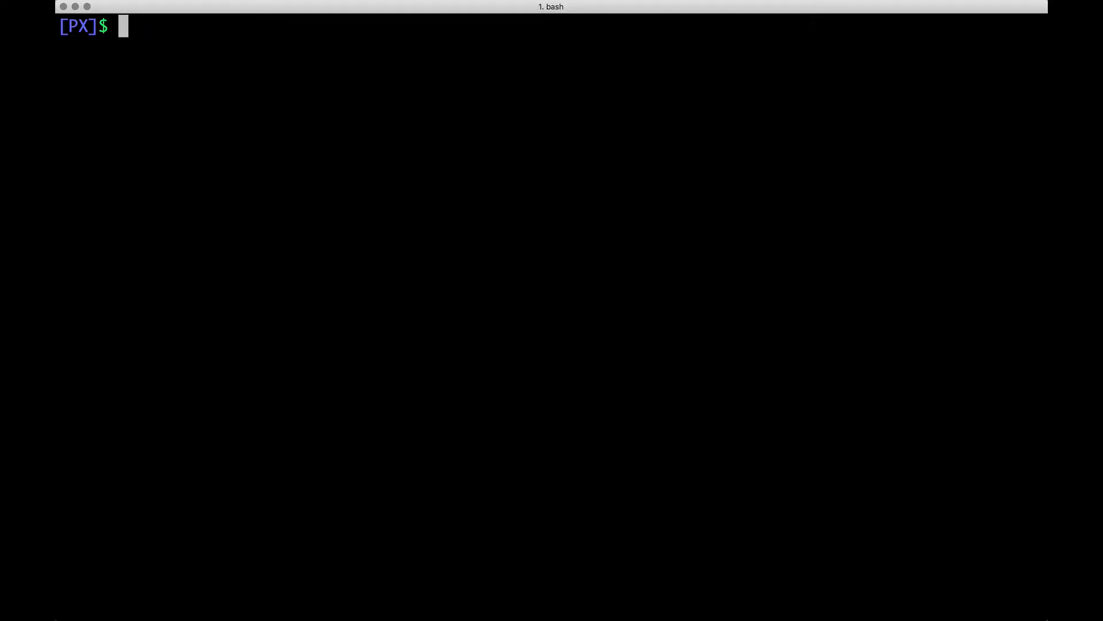
- Run ./etcd.sh until it reports the etcd service at 10.51.250.164:2379
text(./etc)
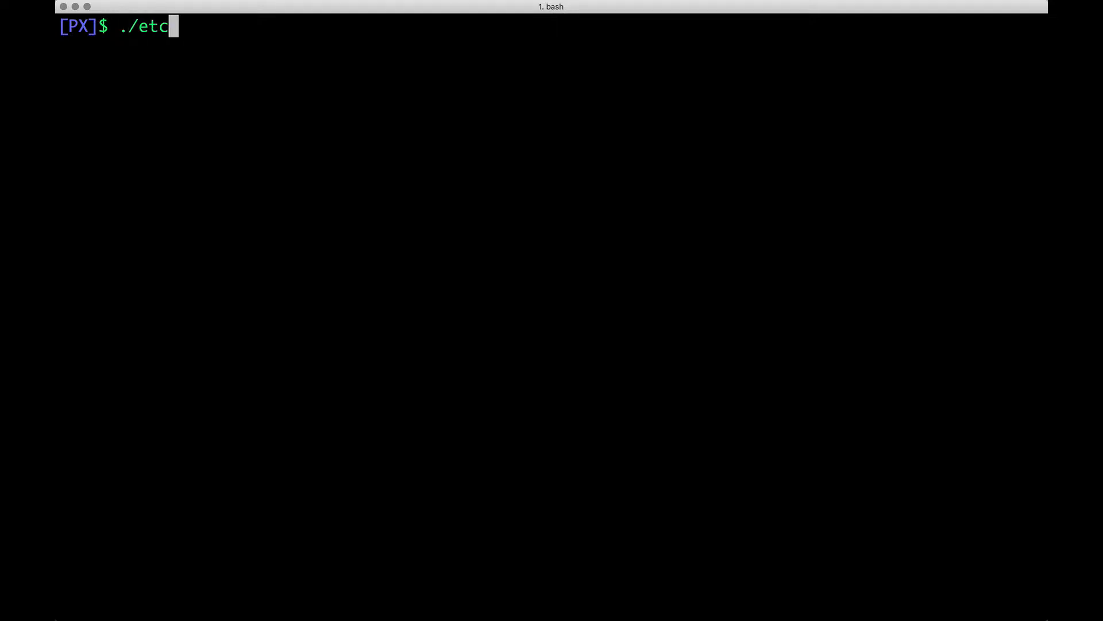
text(d.sh)
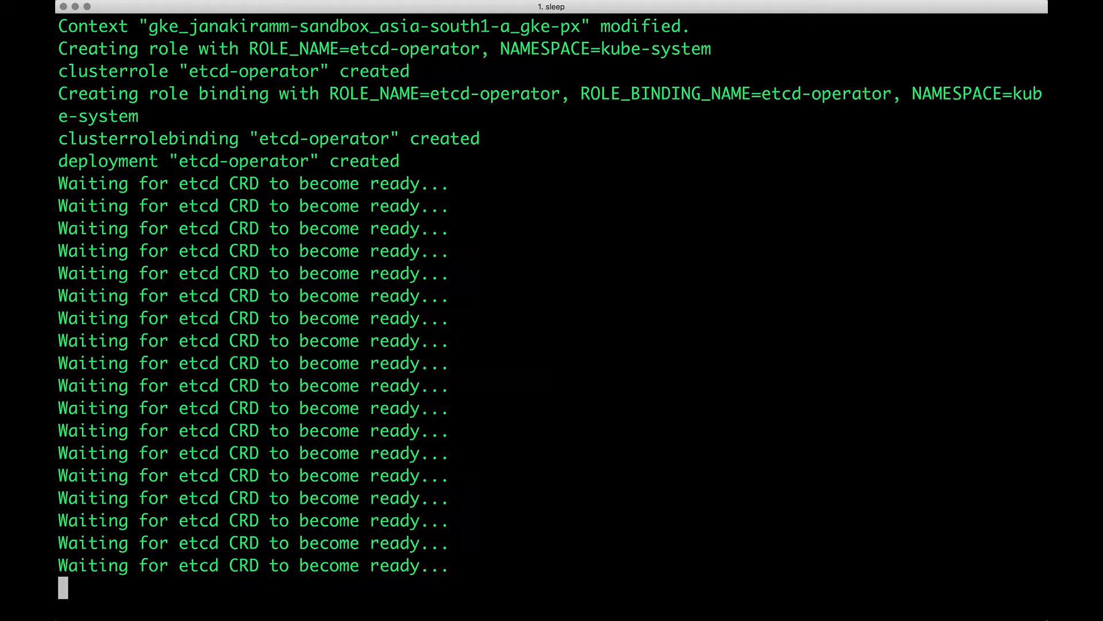
scroll(down, 3)
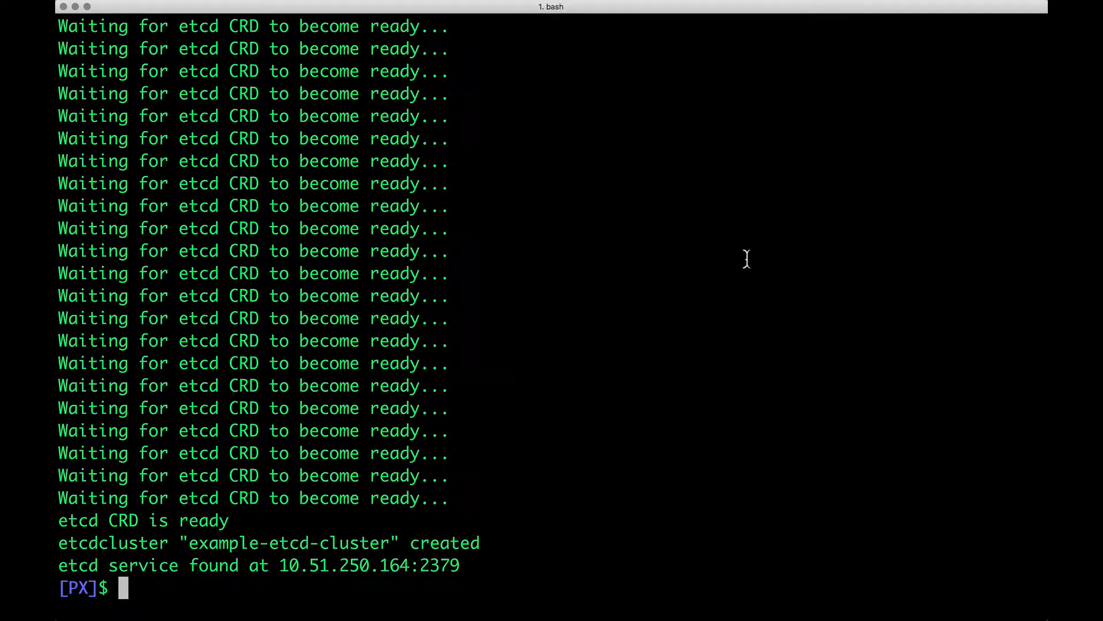
mouse_move(281, 583)
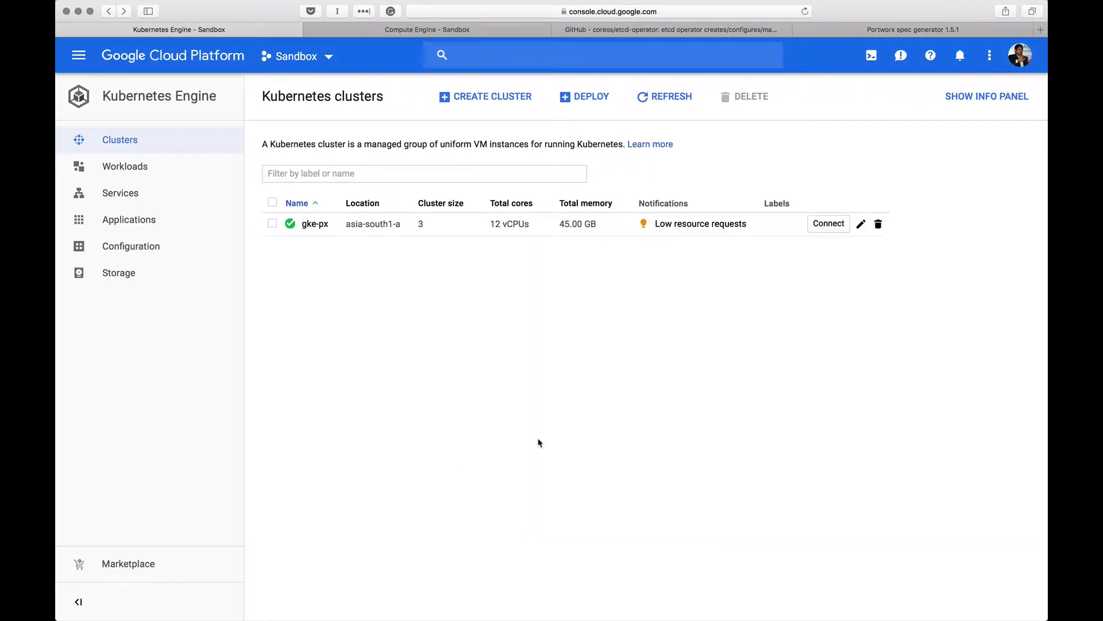
click(912, 30)
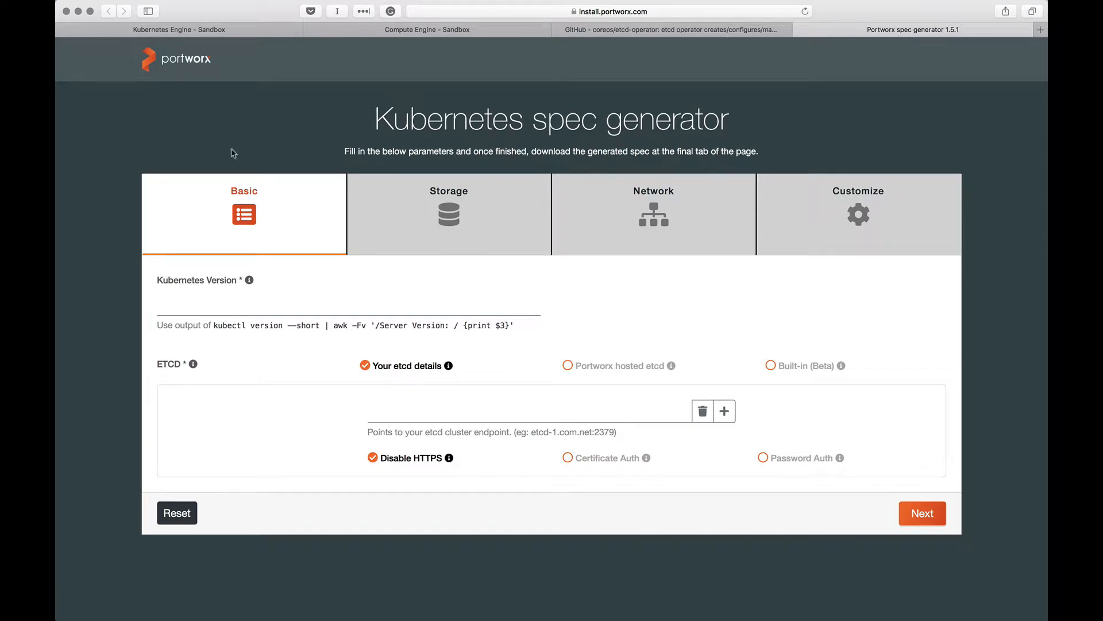
mouse_move(119, 225)
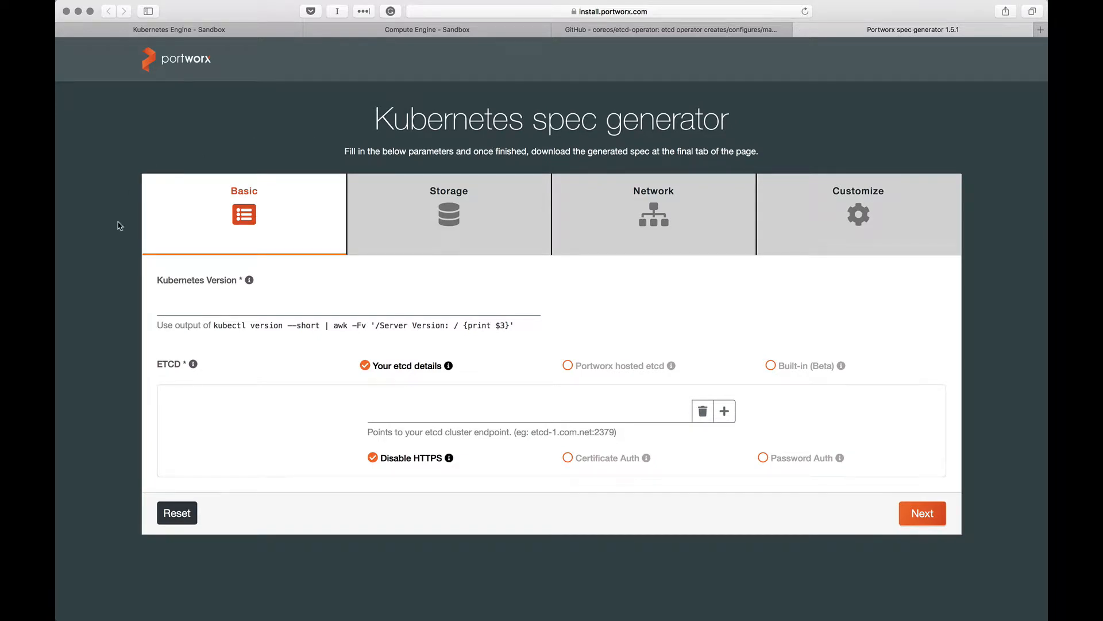
mouse_move(708, 200)
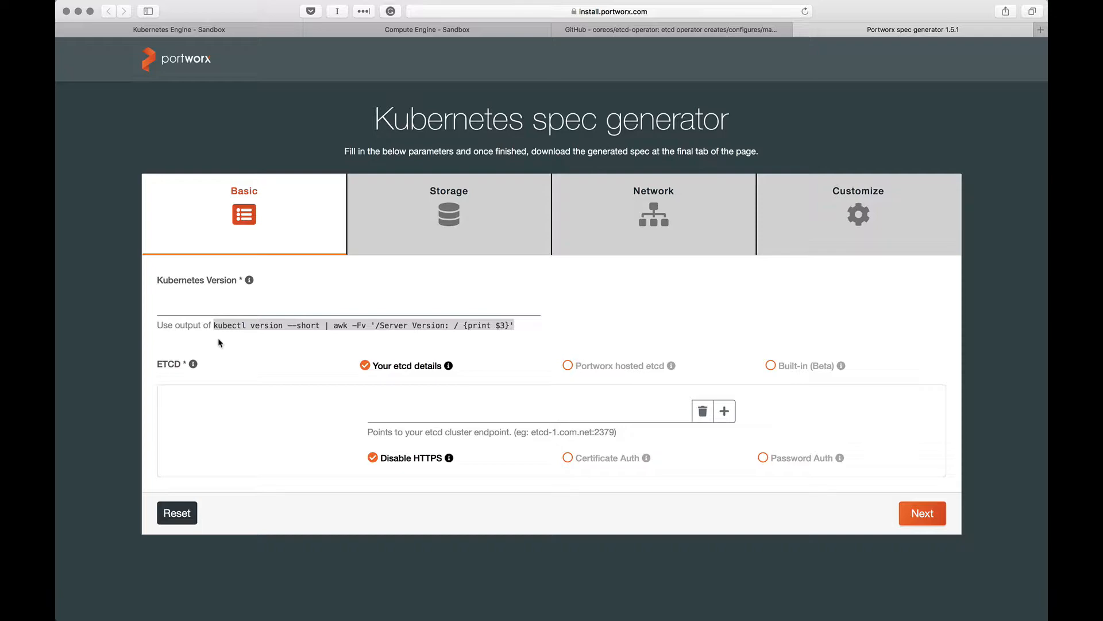
key(Cmd+Tab)
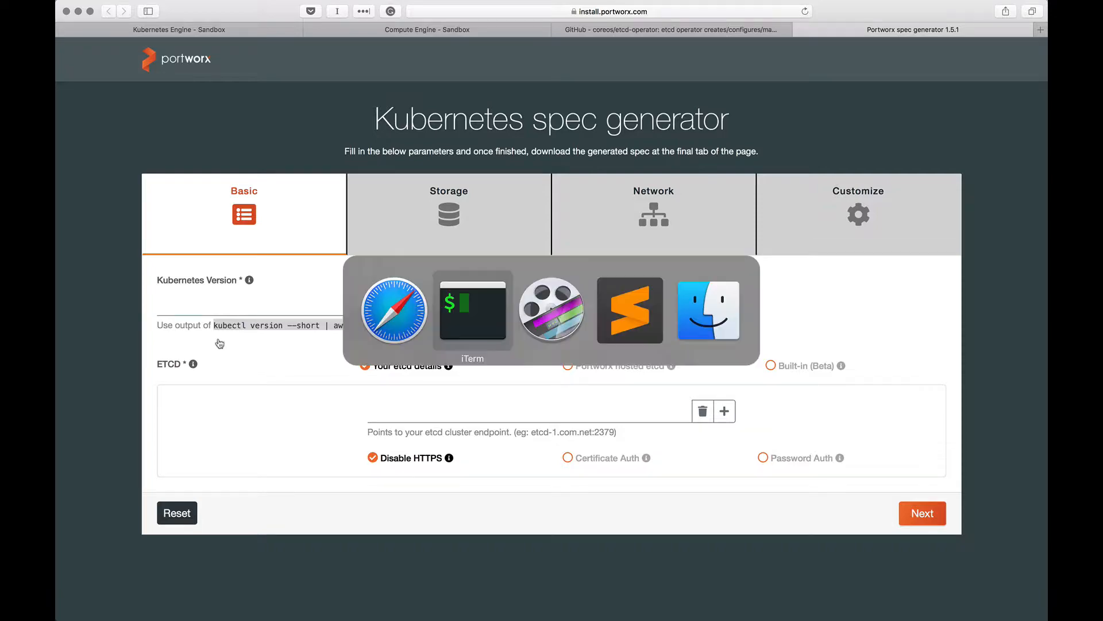
click(472, 310)
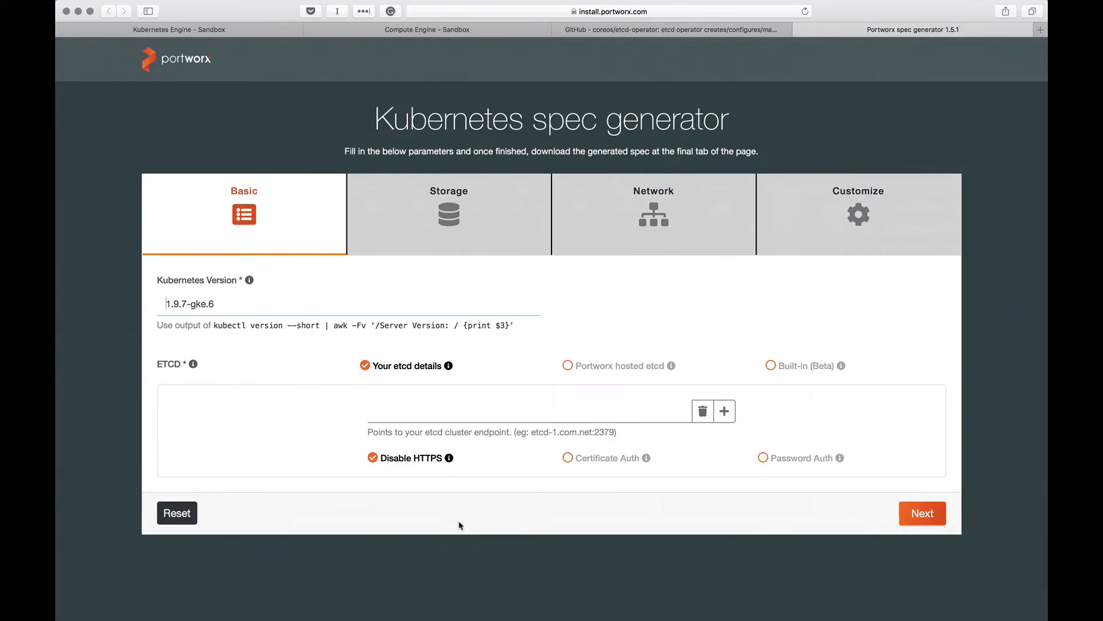
text(10.51.250.164:2379)
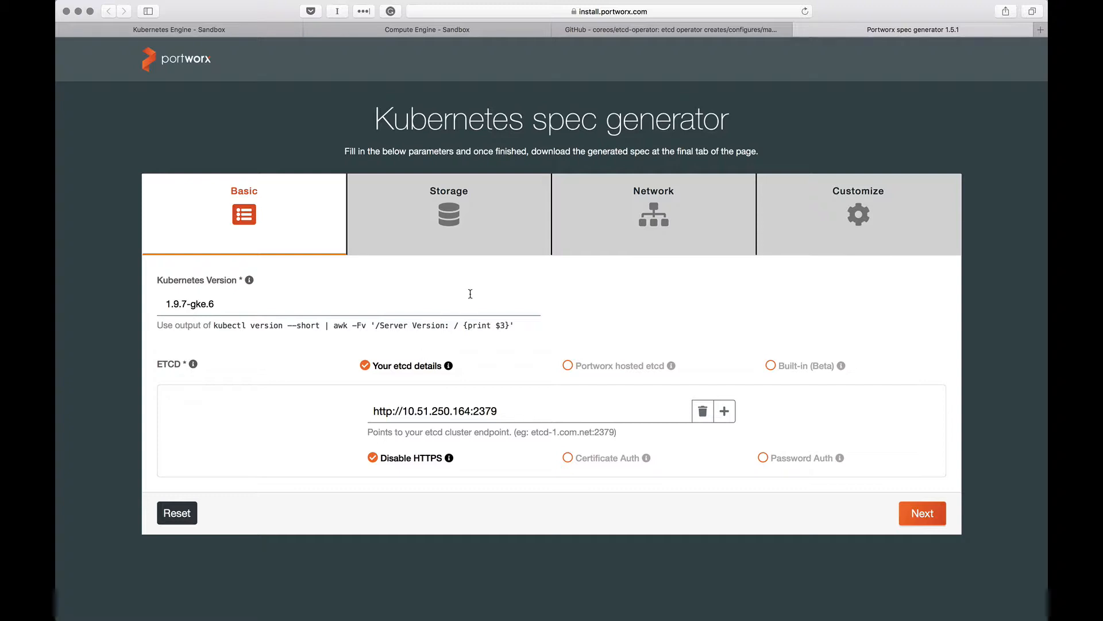
mouse_move(754, 521)
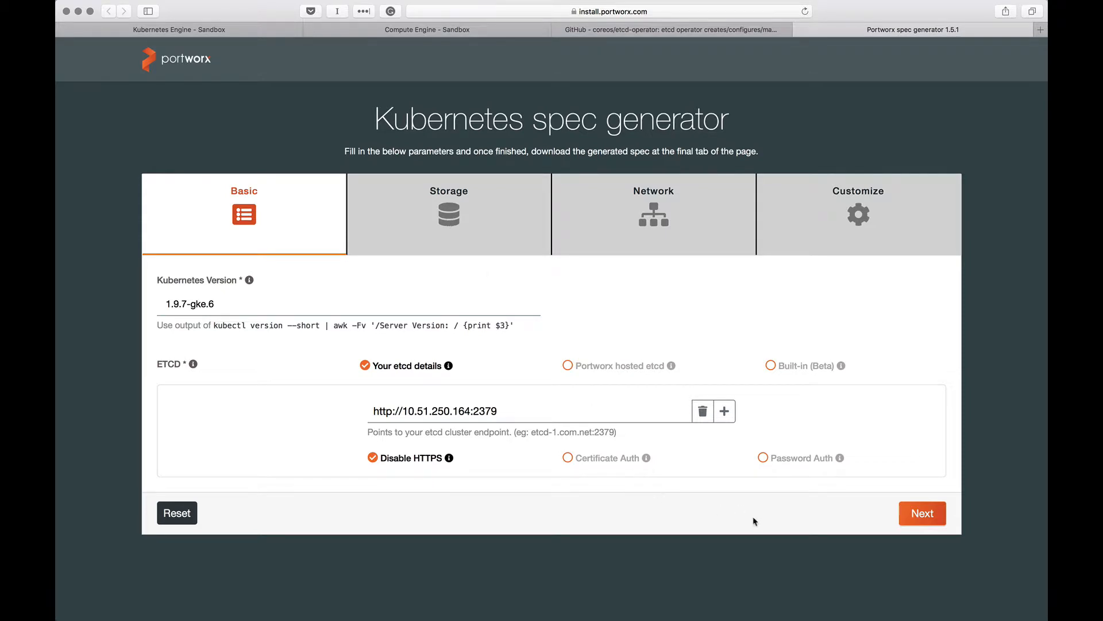
- On the Storage step, choose a Google Cloud/GKE cloud environment with disks created from a spec
click(922, 513)
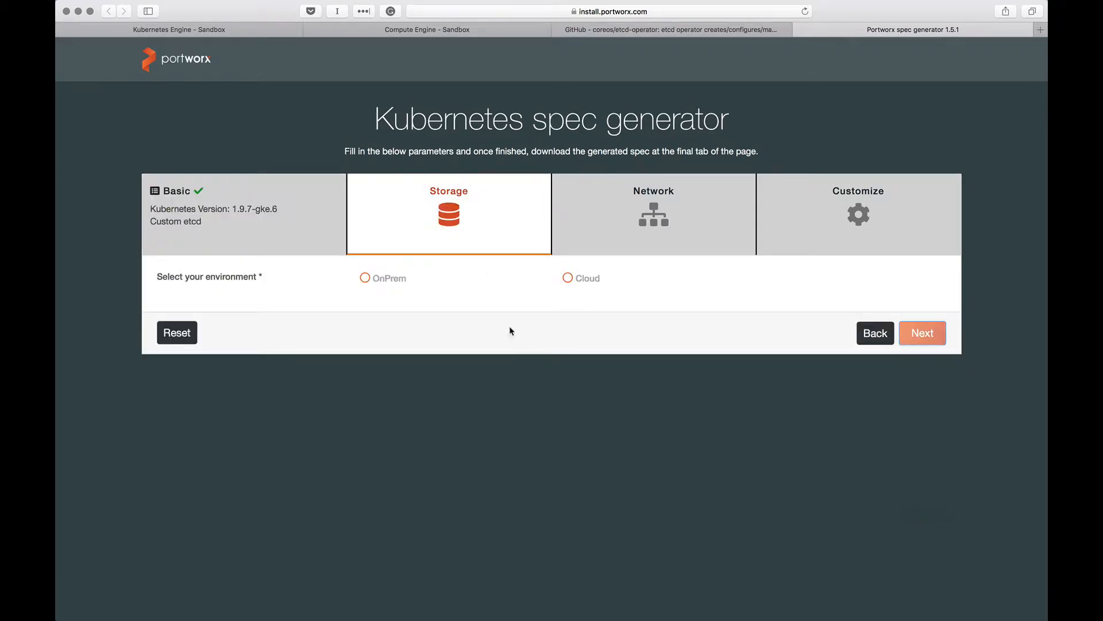
mouse_move(441, 296)
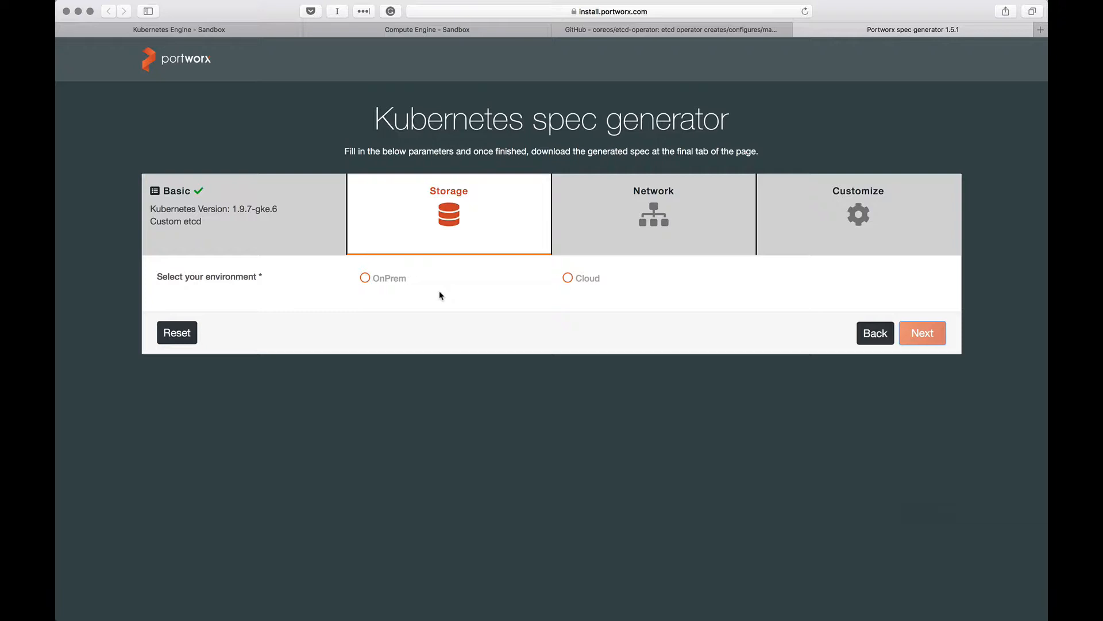
mouse_move(560, 287)
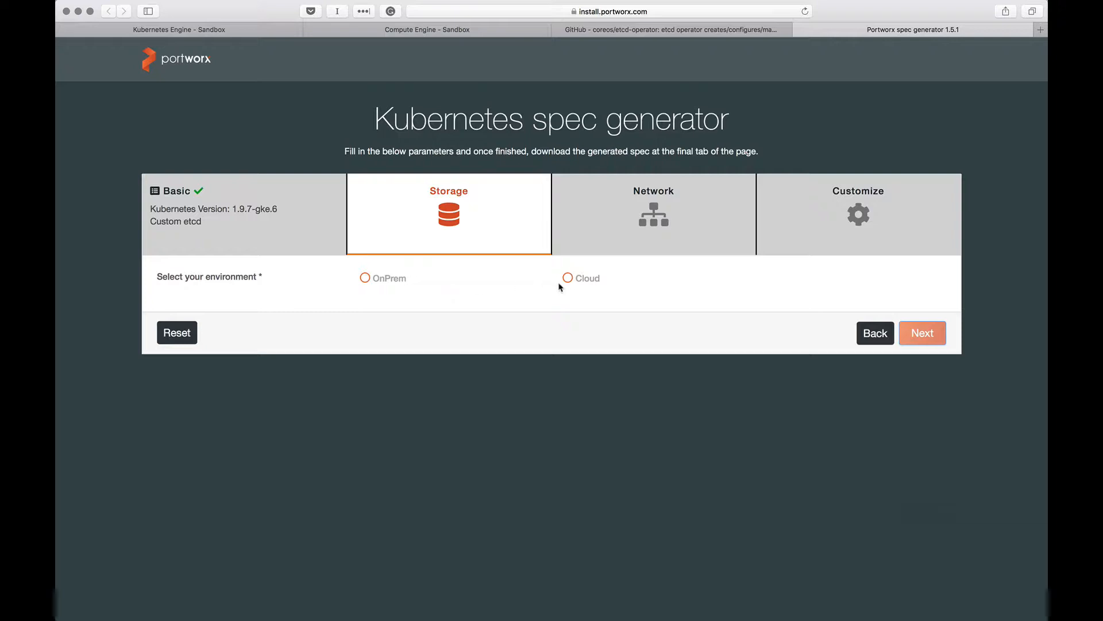
click(567, 277)
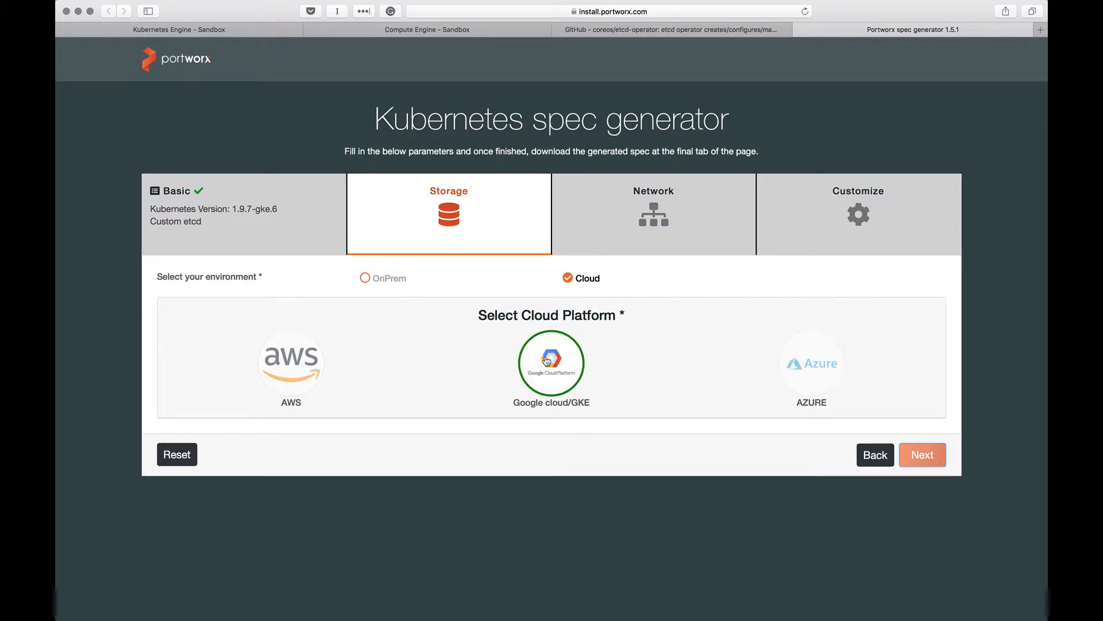
click(551, 363)
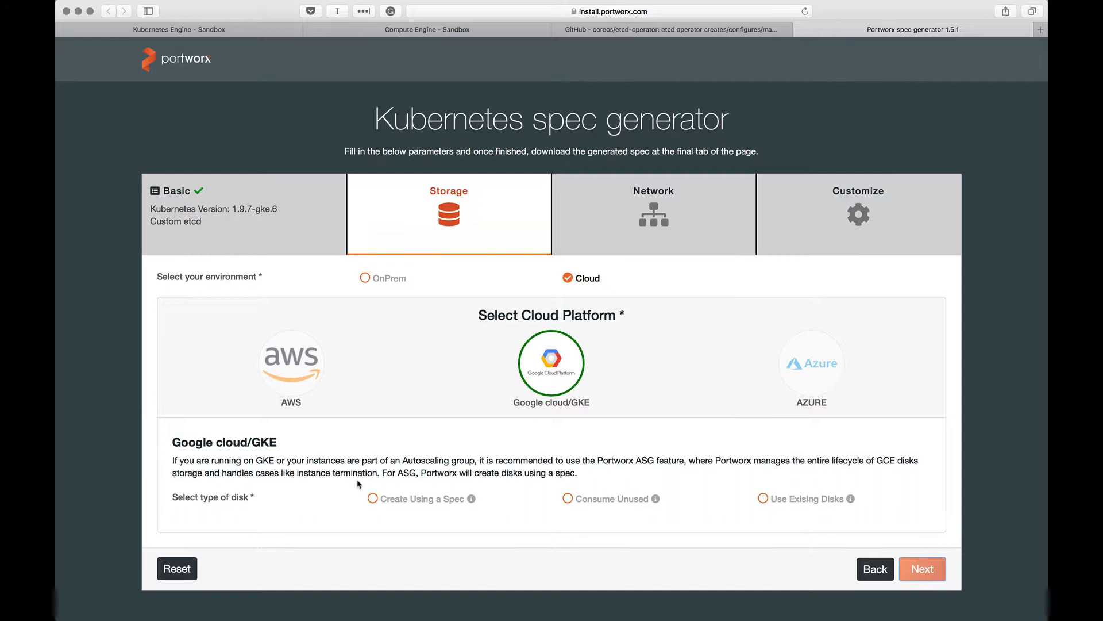
mouse_move(353, 490)
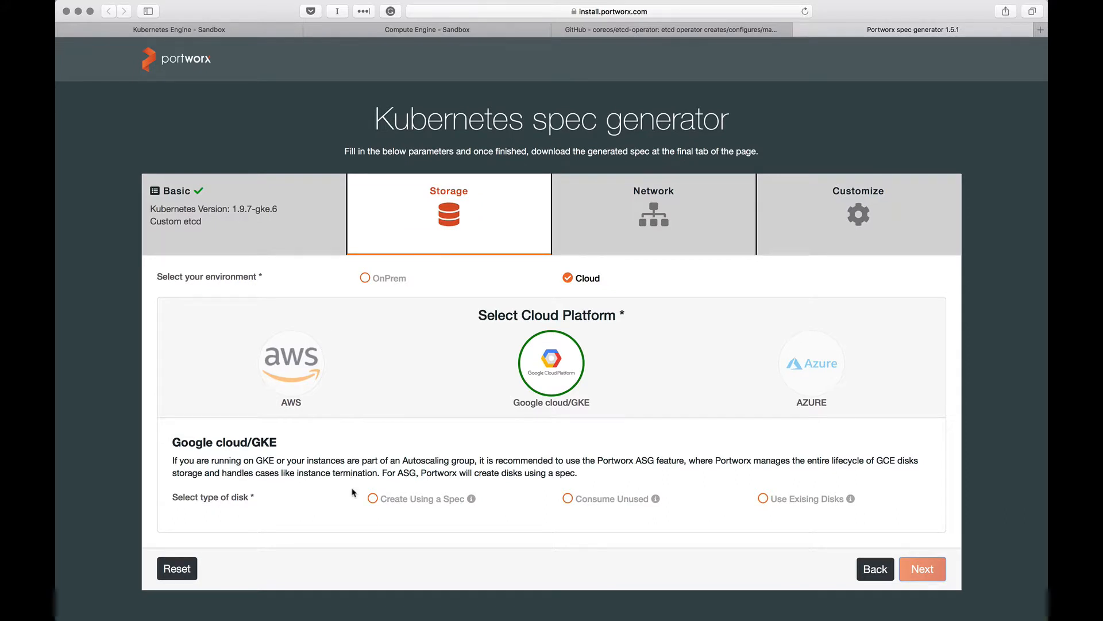
click(373, 498)
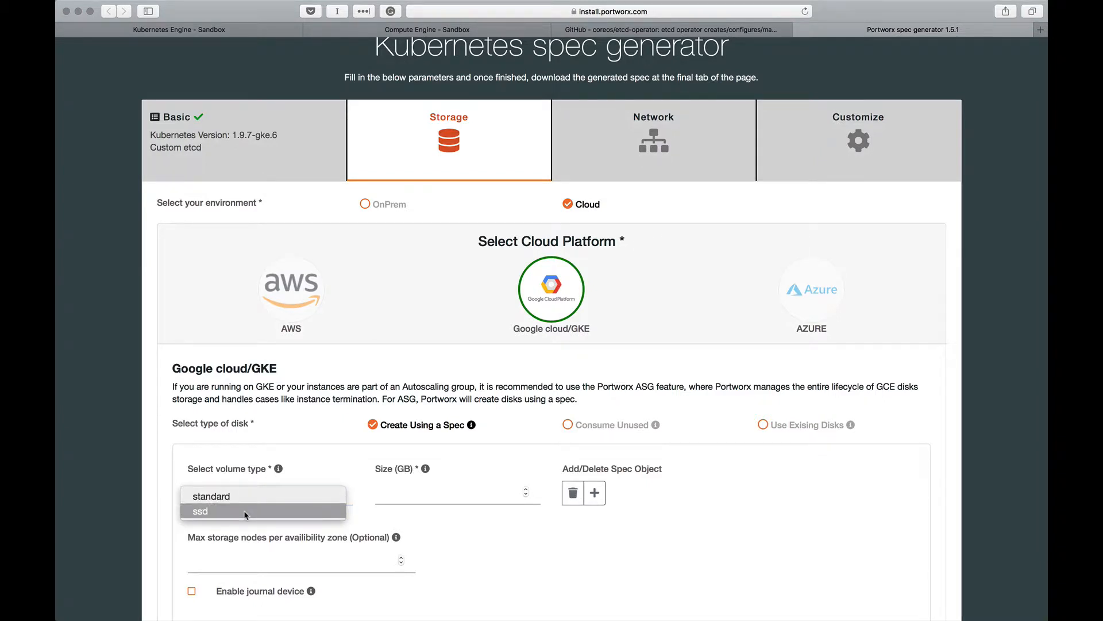
- Use 10 GB ssd disks and accept the default network settings (auto, 9001)
click(200, 510)
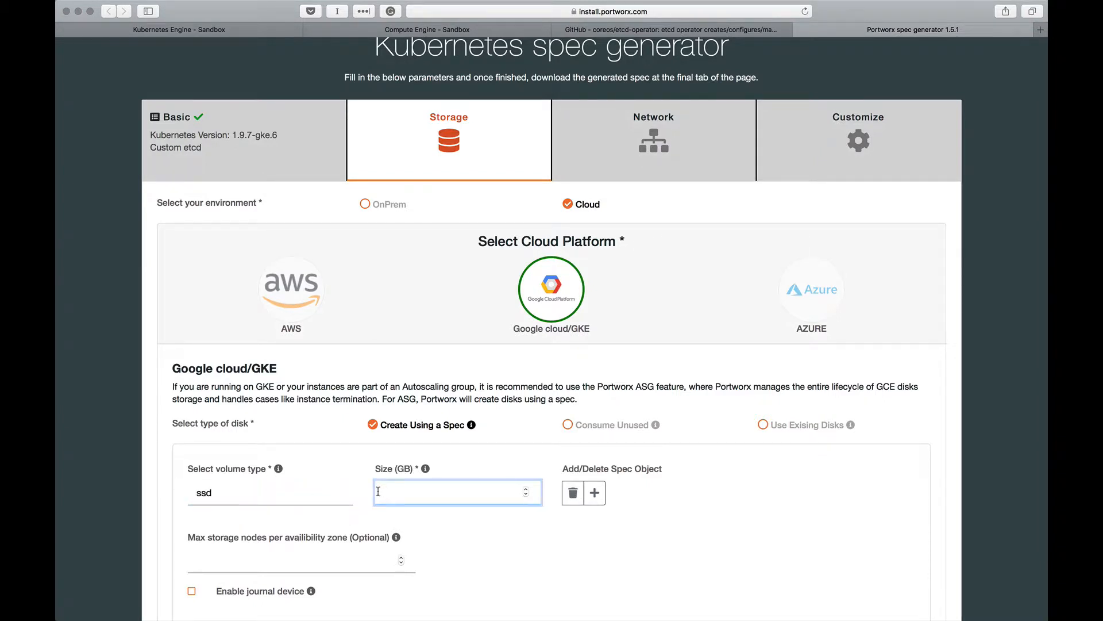
text(10)
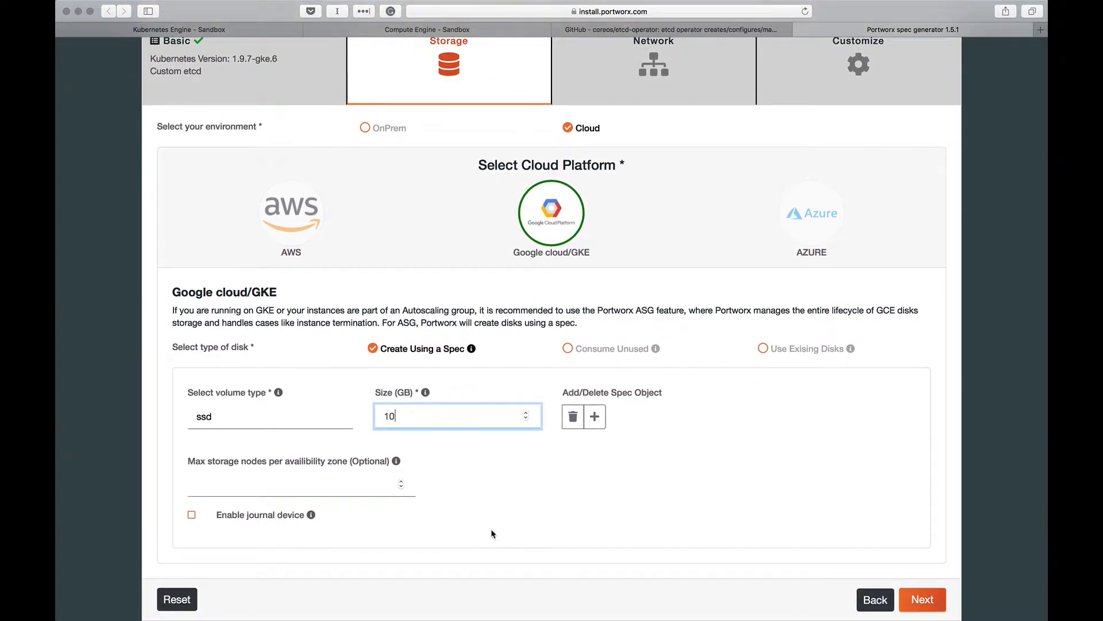
mouse_move(922, 599)
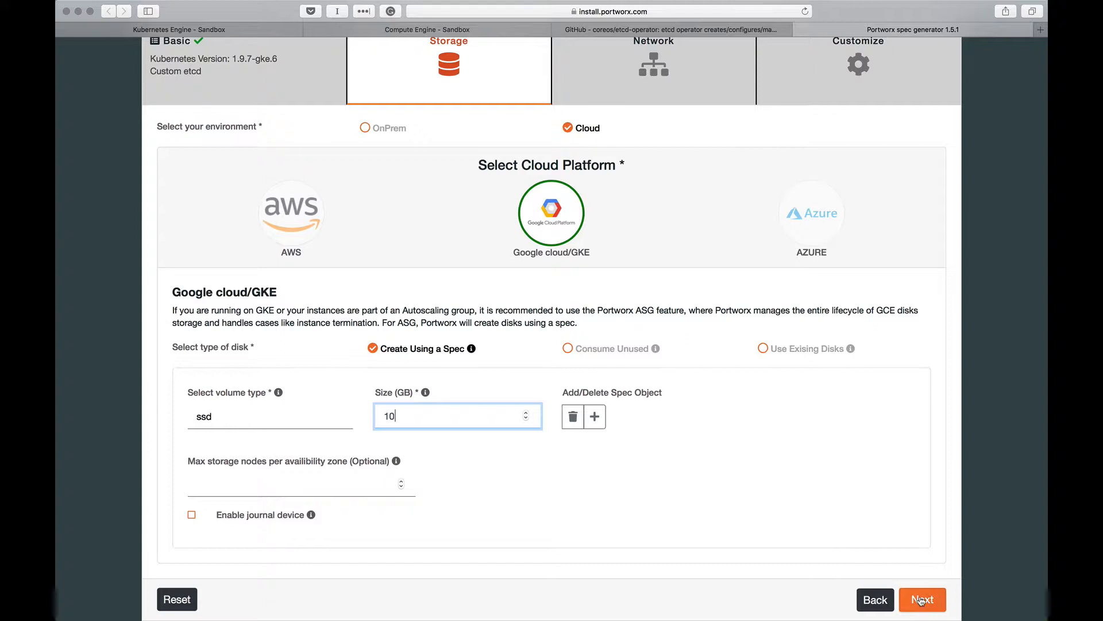
click(922, 599)
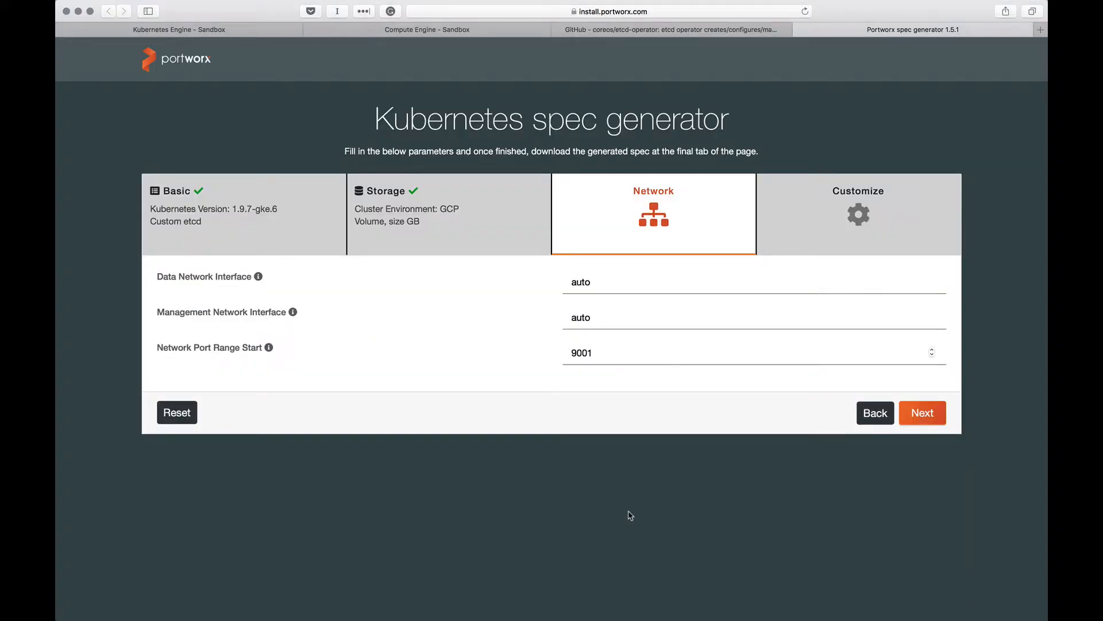
mouse_move(867, 449)
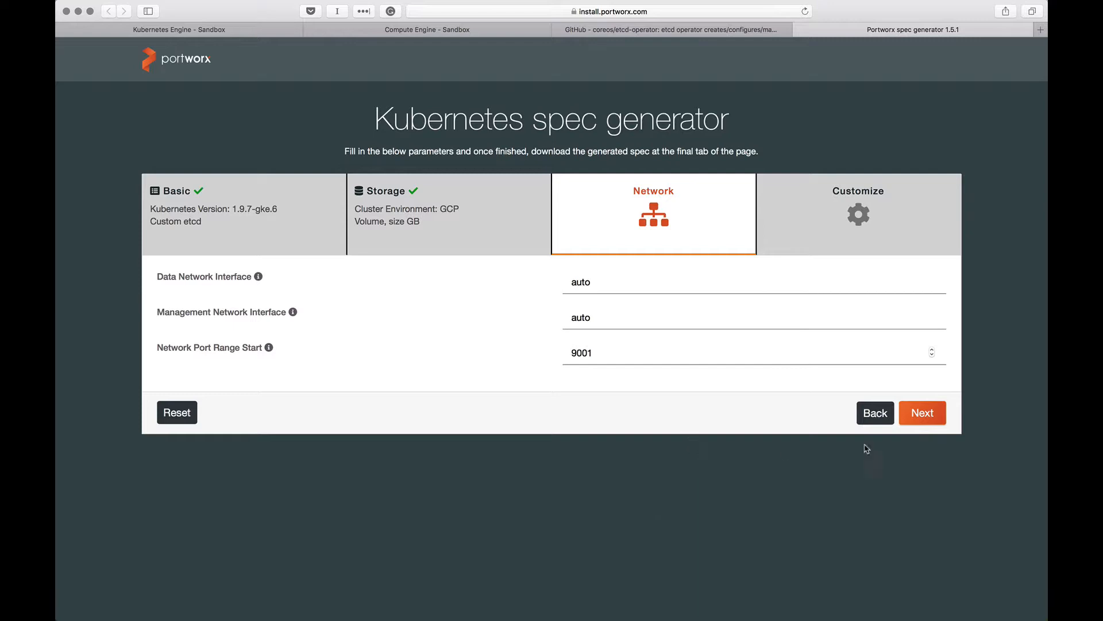
mouse_move(923, 422)
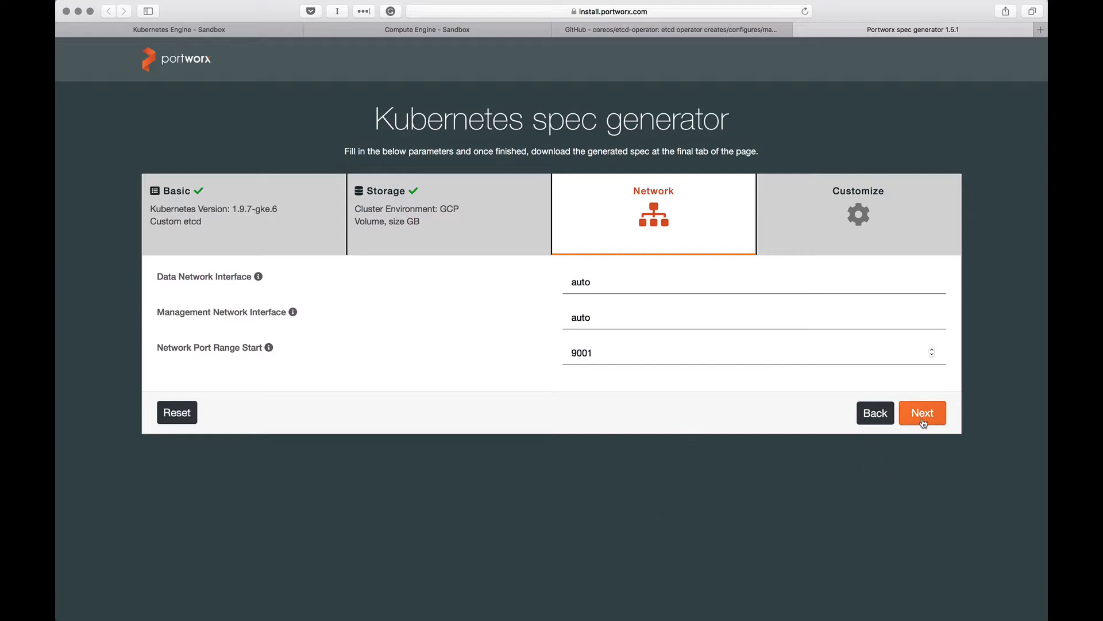
click(922, 412)
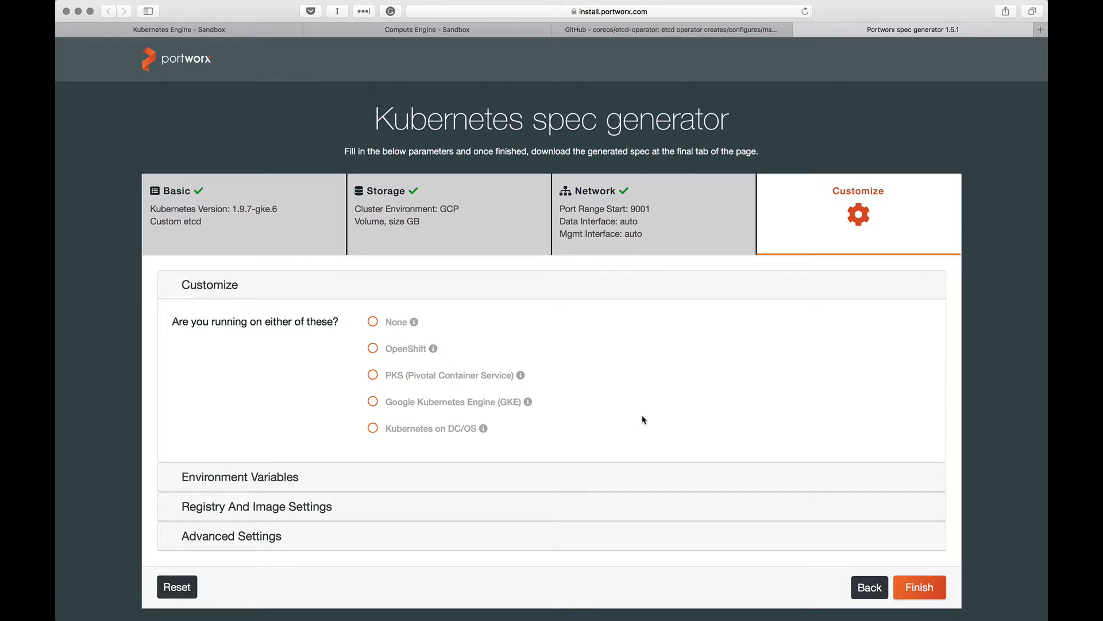
mouse_move(472, 320)
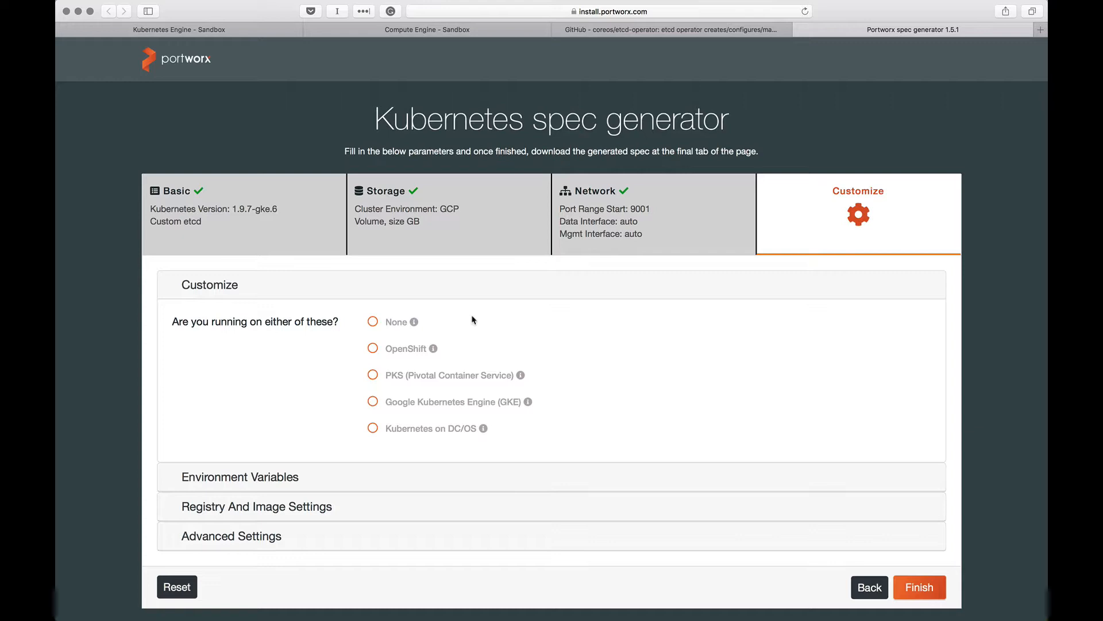
mouse_move(350, 400)
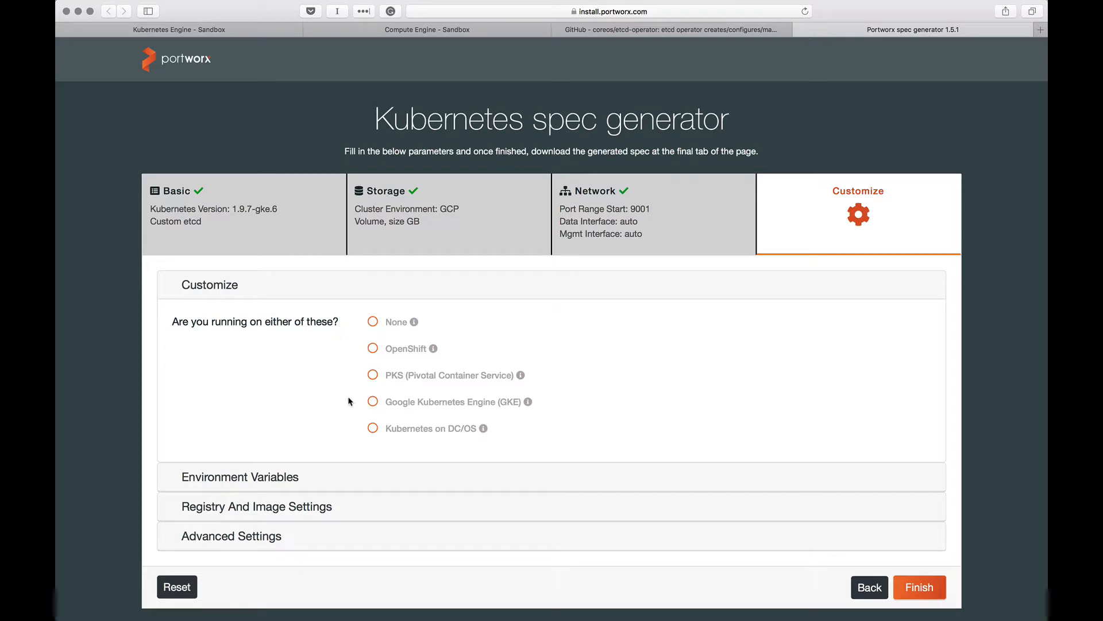
mouse_move(298, 374)
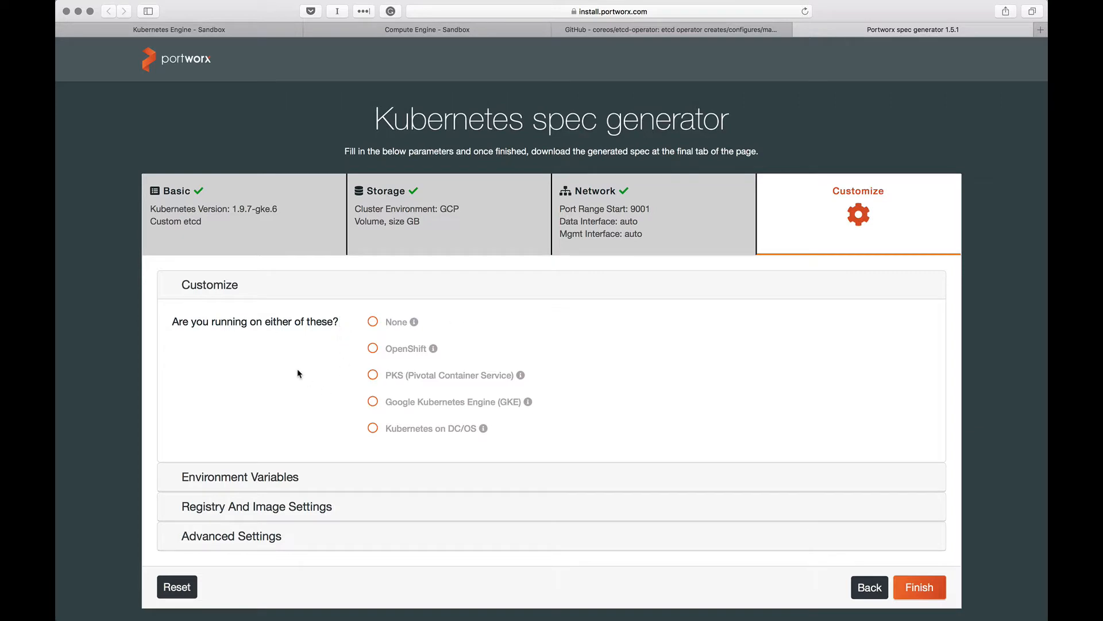
mouse_move(480, 395)
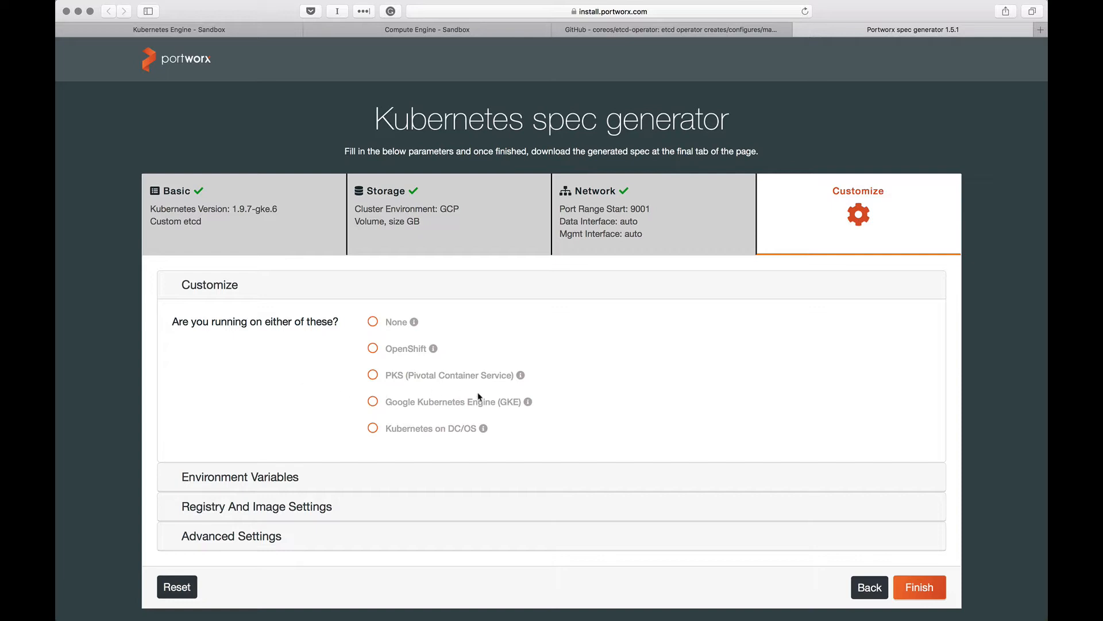
mouse_move(530, 403)
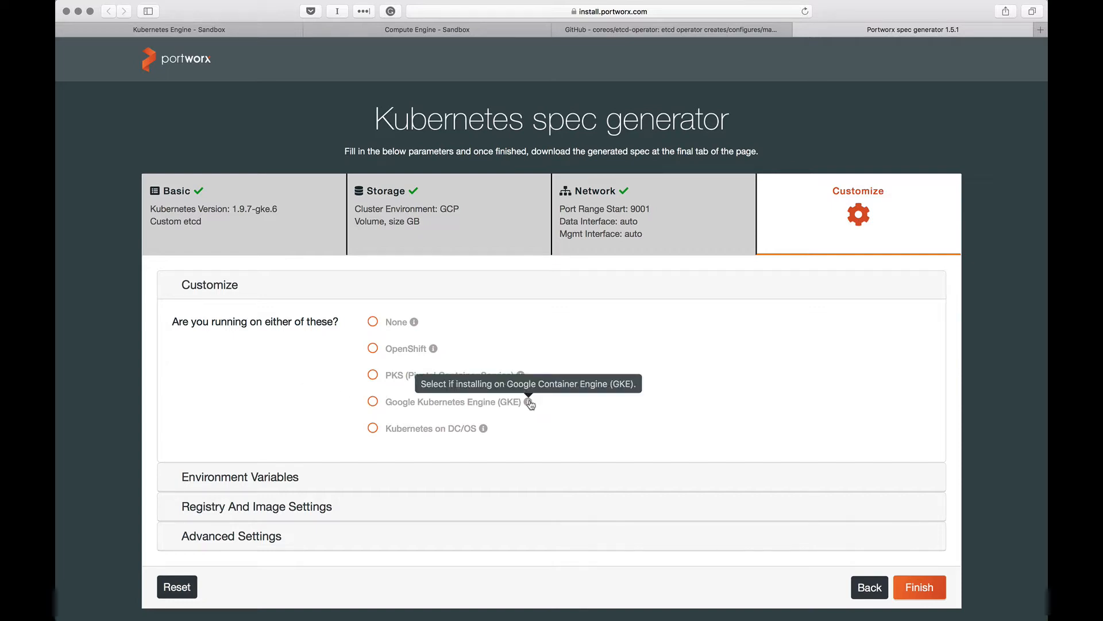
- Choose Google Kubernetes Engine (GKE) in the Customize step and finish to get the spec URL
click(373, 401)
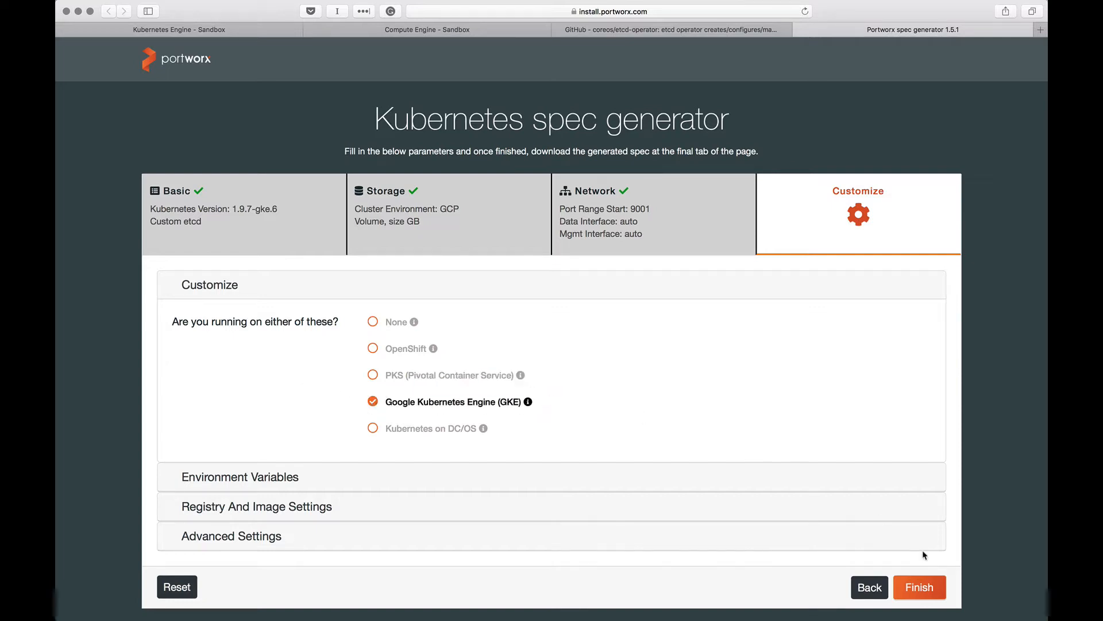
click(919, 587)
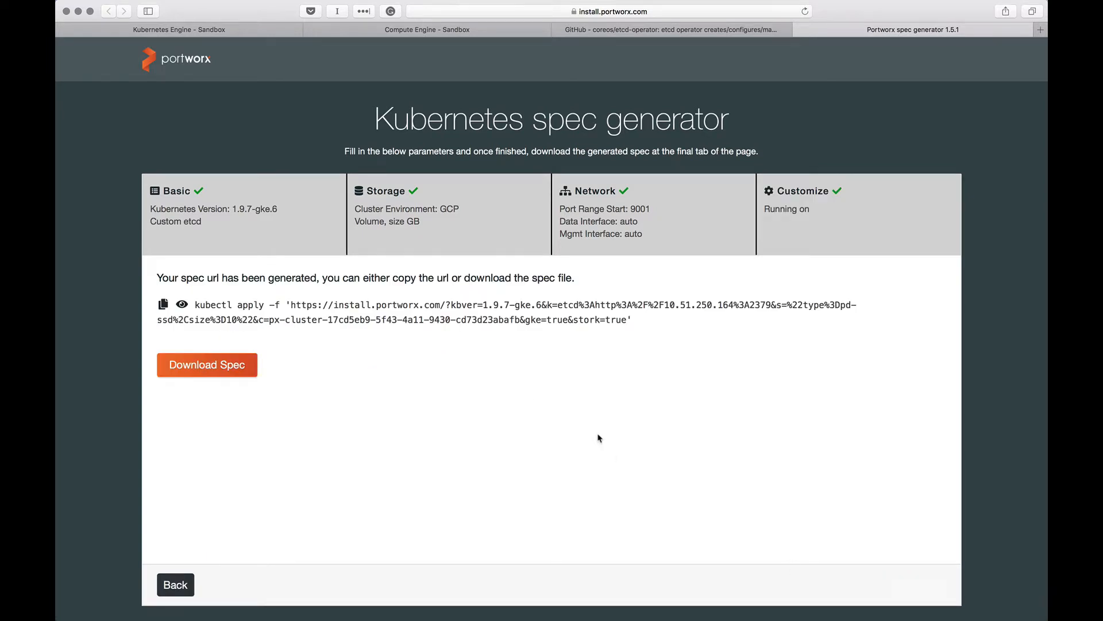
mouse_move(295, 319)
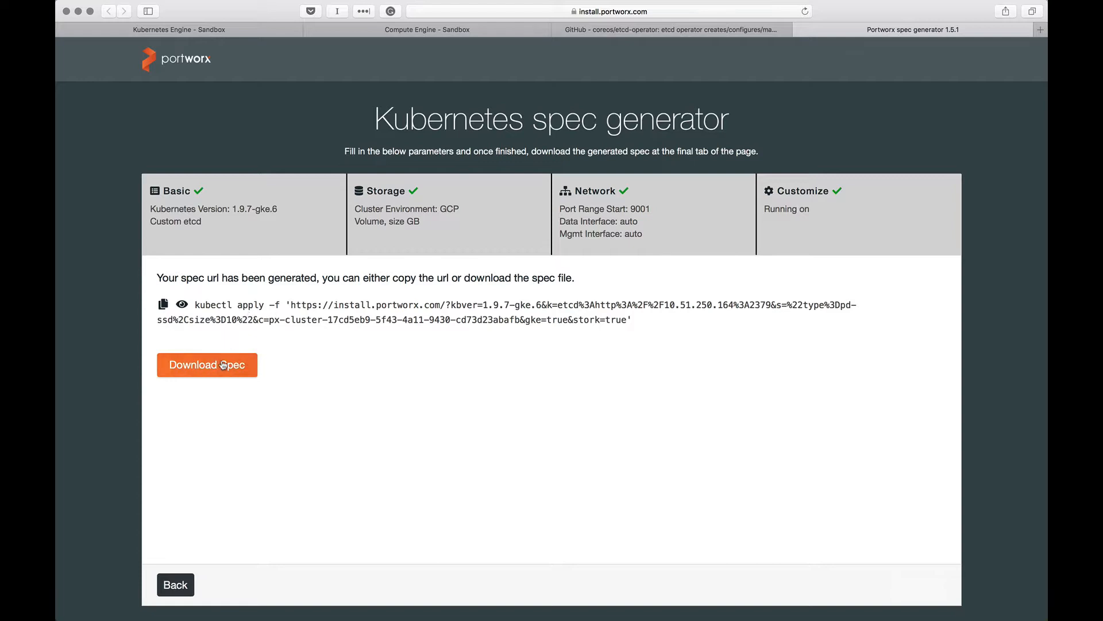
mouse_move(163, 305)
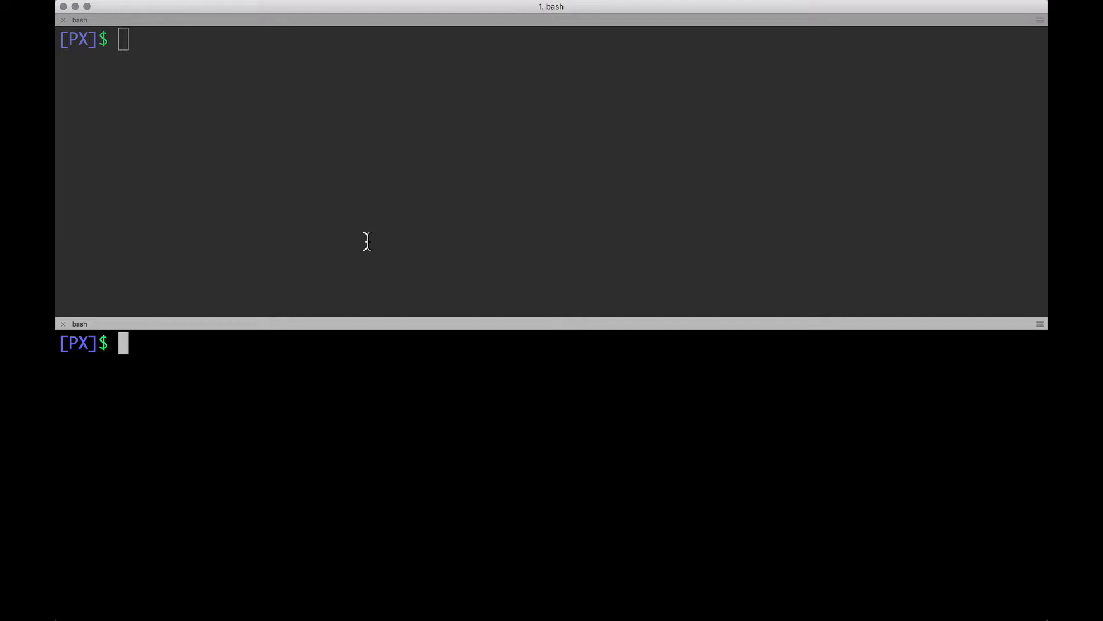
- Run kubectl apply -f with the generated install.portworx.com spec URL
text(kubectl apply -f 'https://install.portworx.com/?kbver=1.9.7-gke.6&k=etcd%3Ahttp%3A%2F%2F10.51.250.164%3A2379&s=%22type%3Dpd-ssd%2Csize%3D10%22&c=px-c)
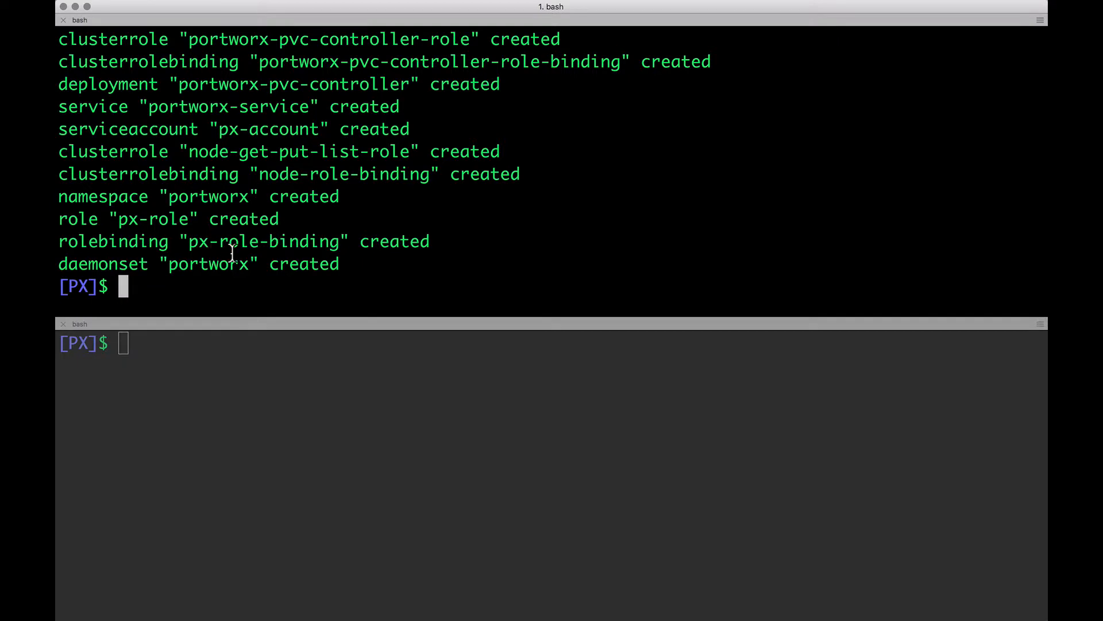
mouse_move(236, 274)
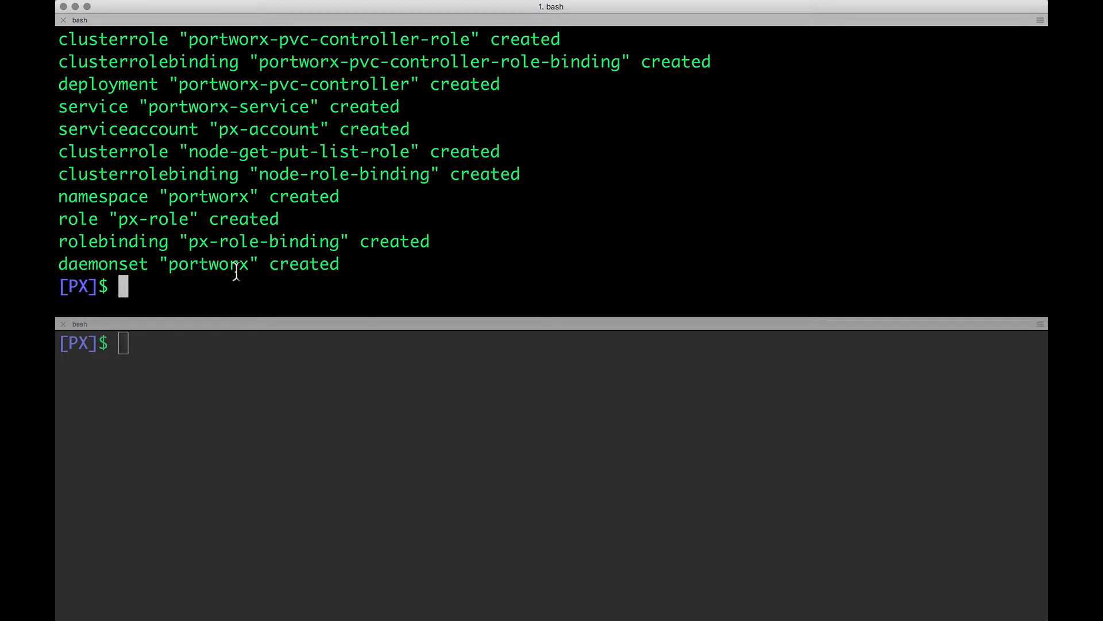
mouse_move(244, 220)
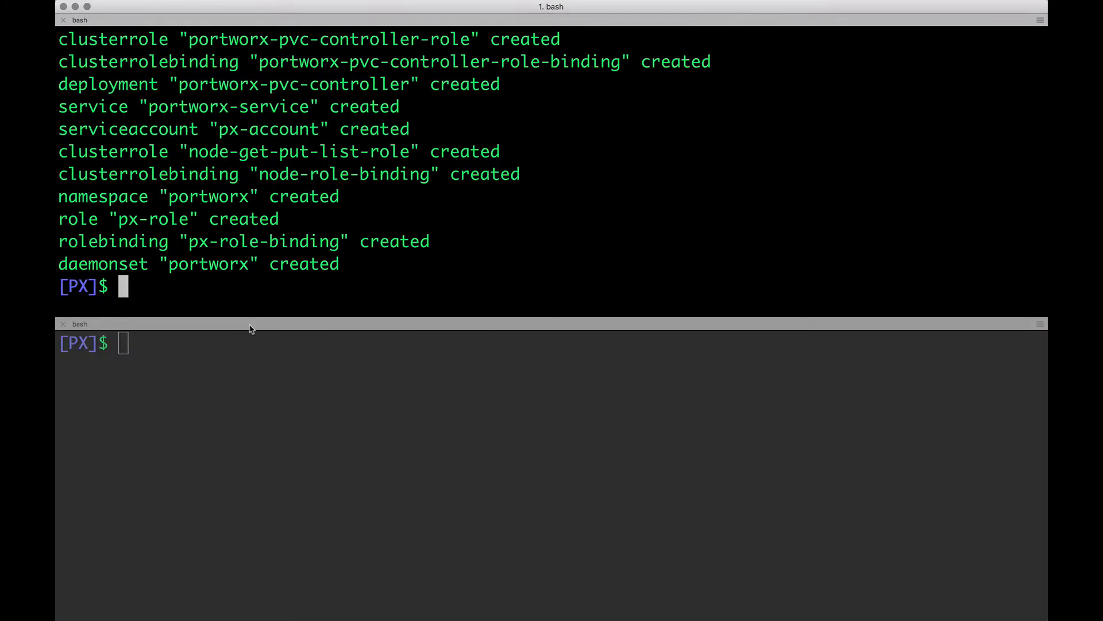
- Set kube-system as the context namespace and watch pods labelled name=portworx
text(kubectl config set-context $(kubectl config current-context) --namespace=kube-system)
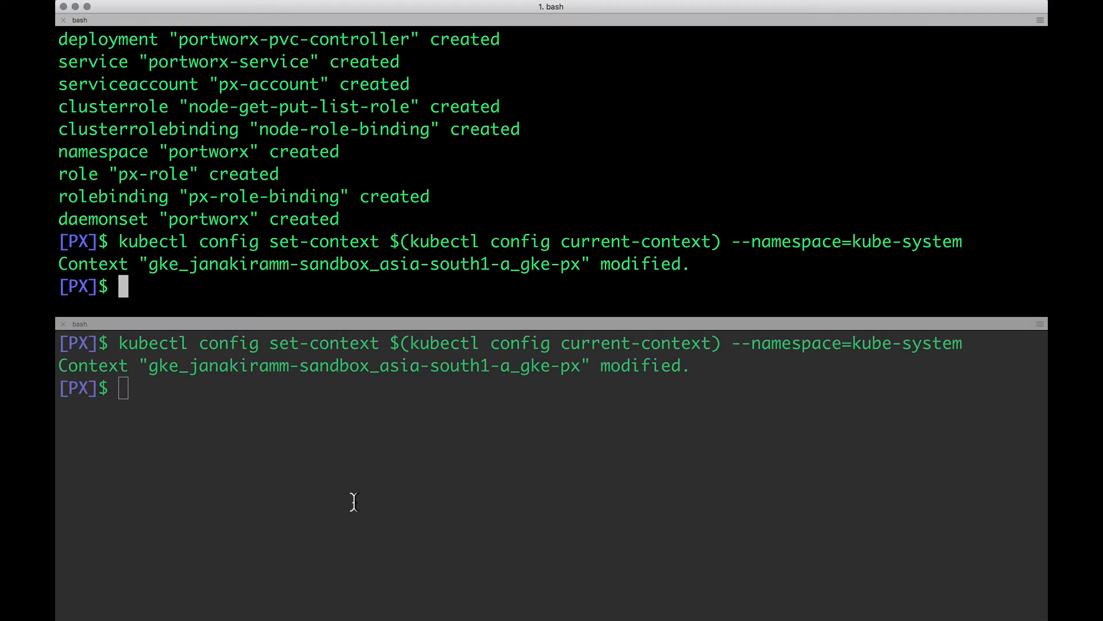
text(watch kubectl get pods -n=kube-system -l name=portworx)
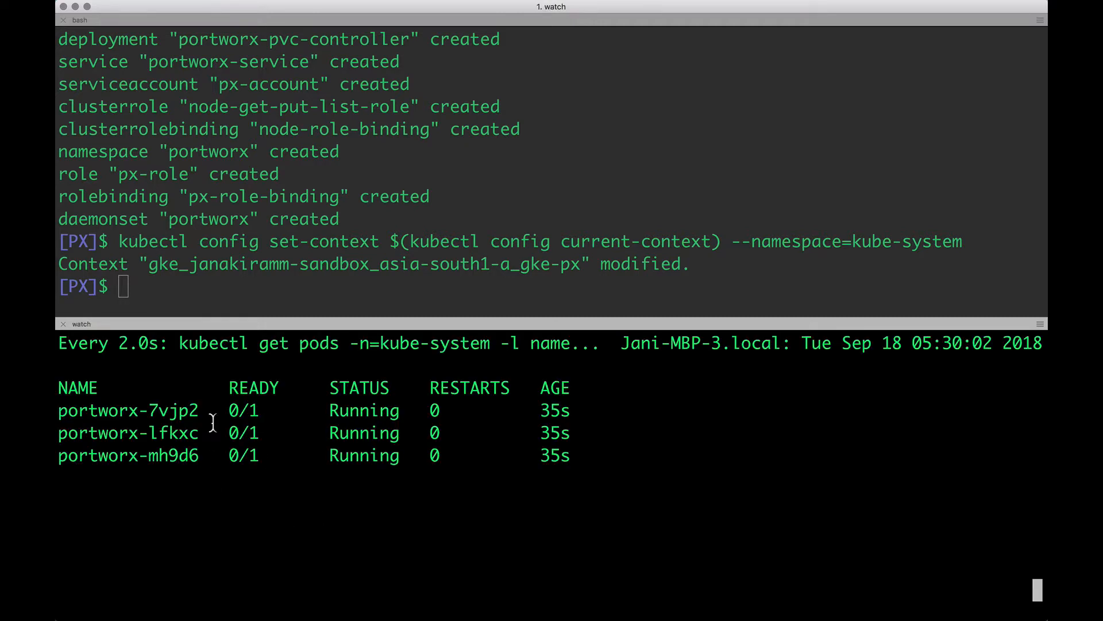
mouse_move(200, 411)
text(kubectl logs -f $PX_POD)
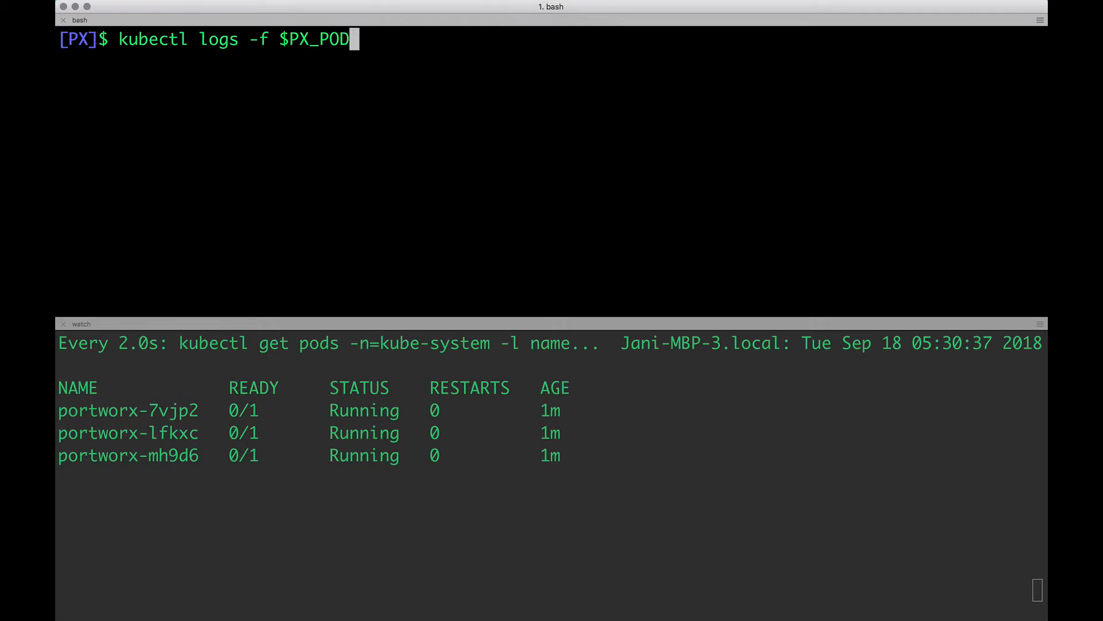
- Stream a portworx pod's logs with kubectl logs -f $PX_POD
key(Return)
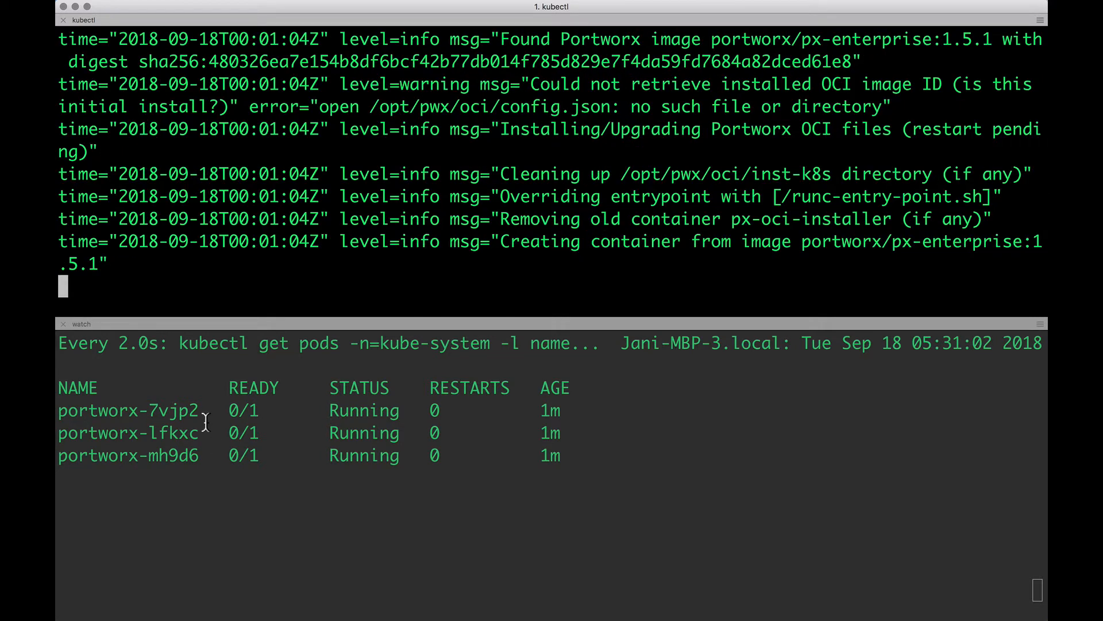
mouse_move(209, 464)
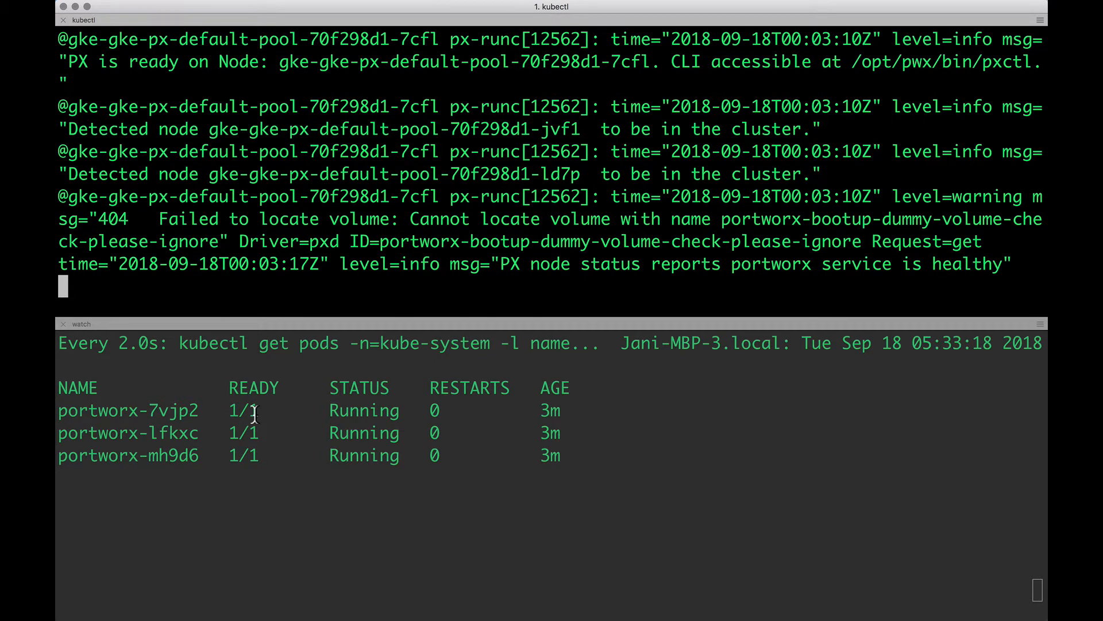
mouse_move(493, 264)
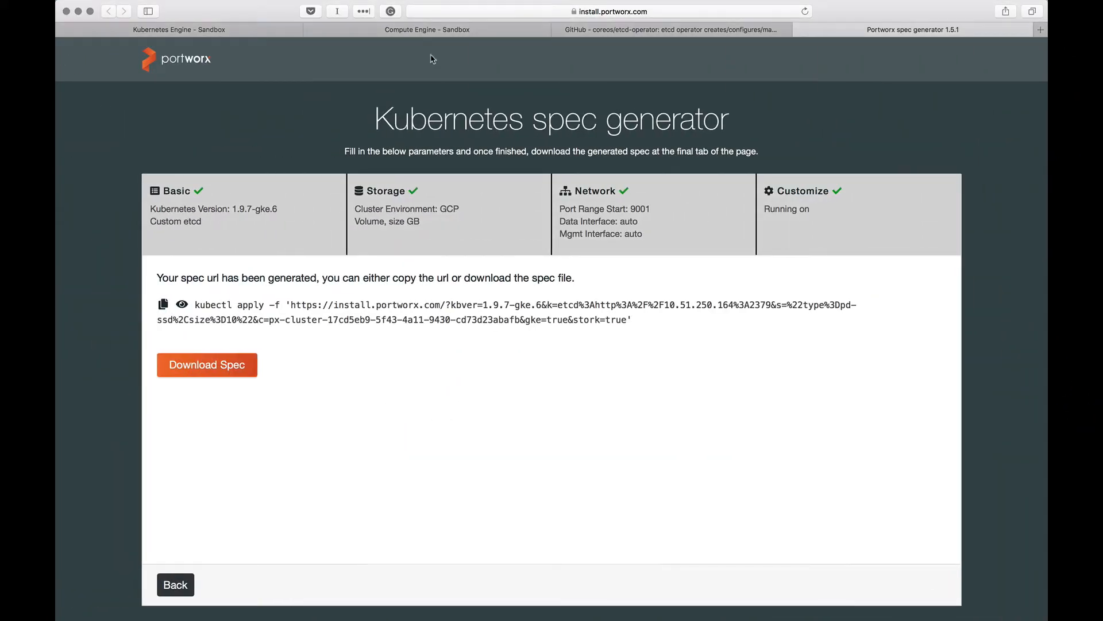
- Check the Compute Engine disk list for three 10 GB px-do-not-delete SSD disks
click(426, 29)
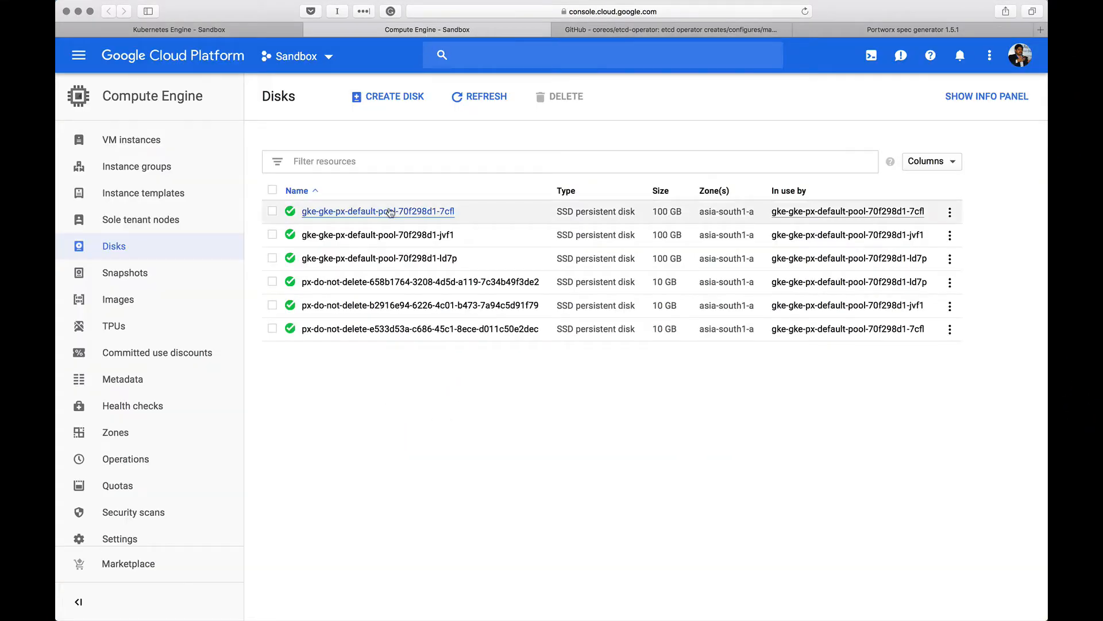
mouse_move(347, 246)
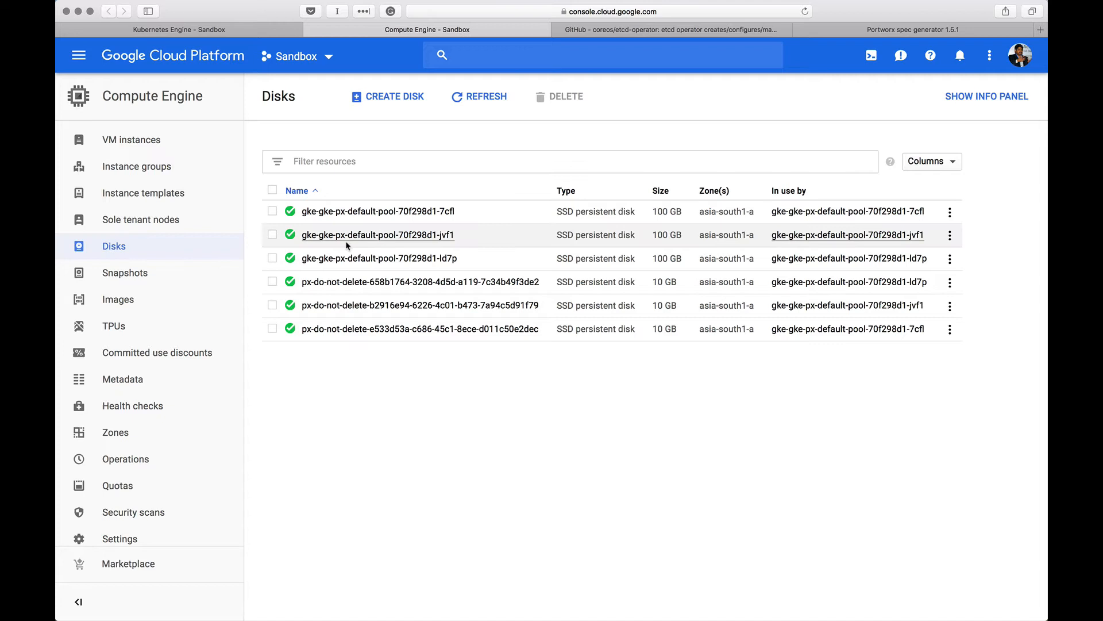
mouse_move(405, 286)
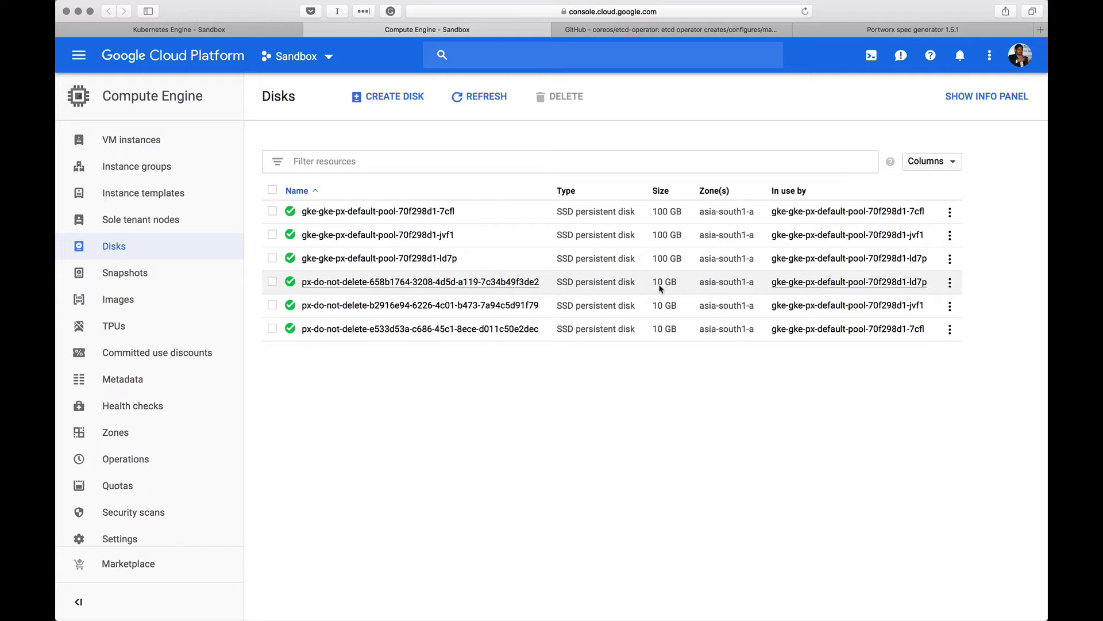
mouse_move(304, 290)
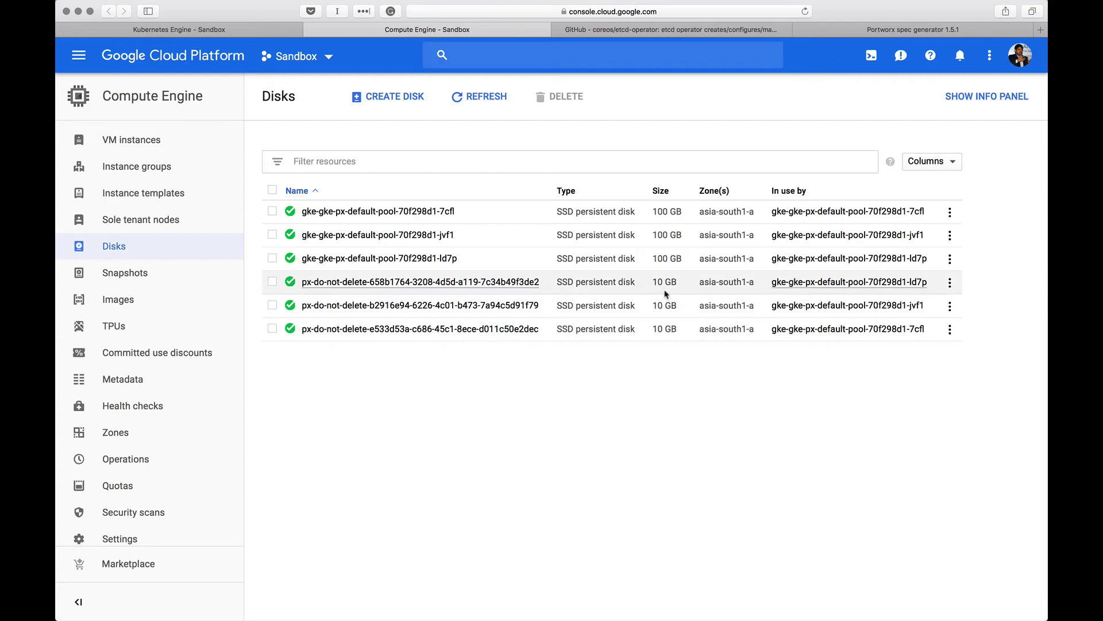
mouse_move(621, 292)
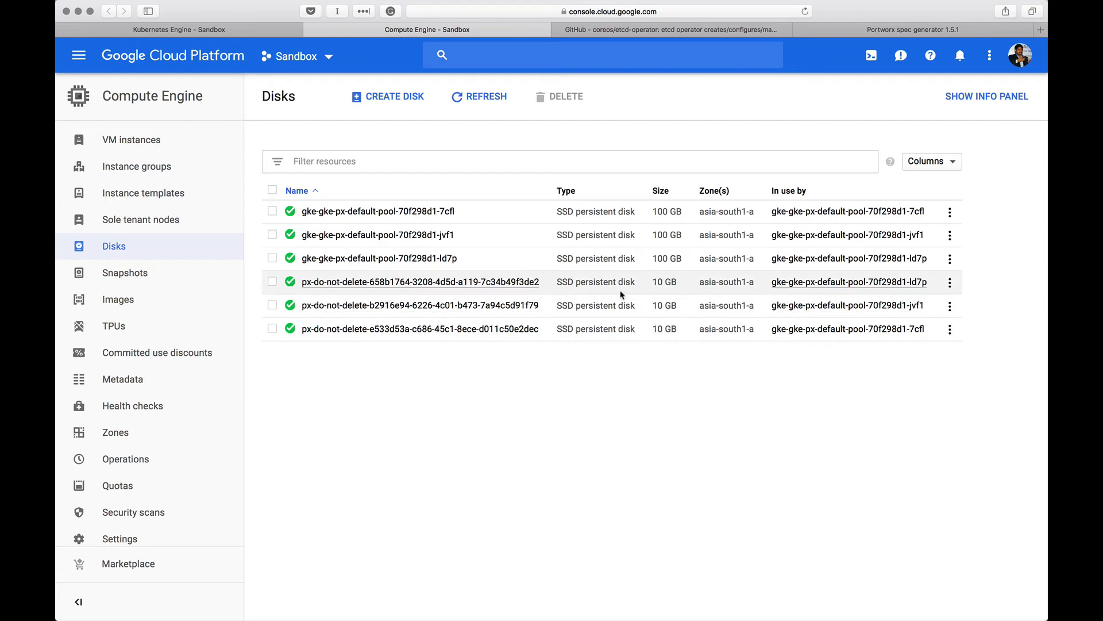